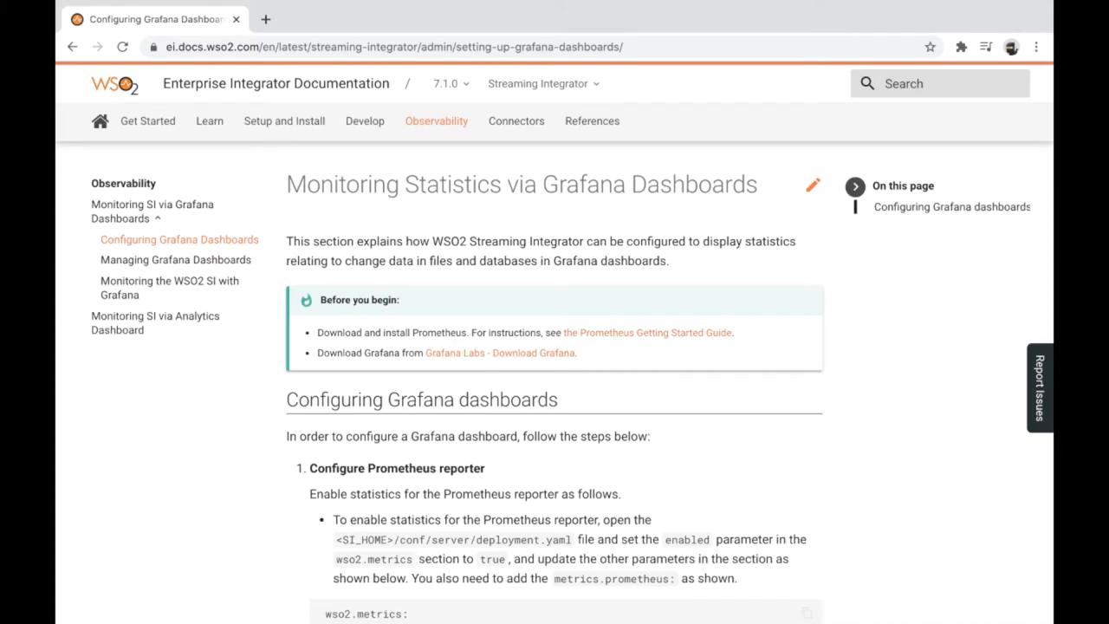
Download the darwin-amd64 Prometheus tar.gz archive from the Prometheus download page
left_click(646, 333)
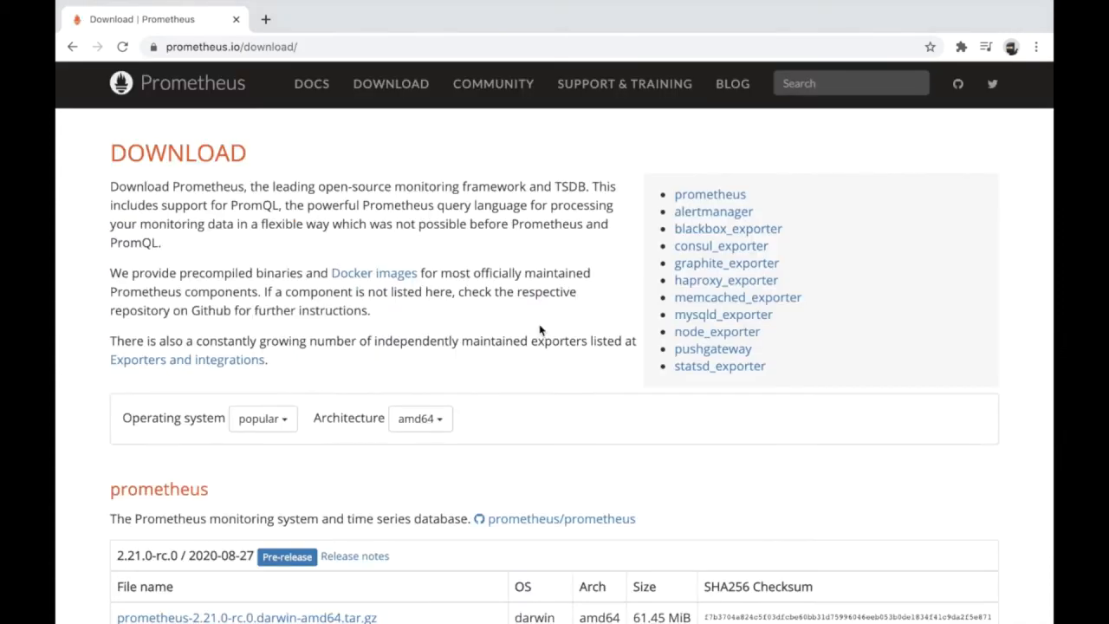
scroll("down", 3)
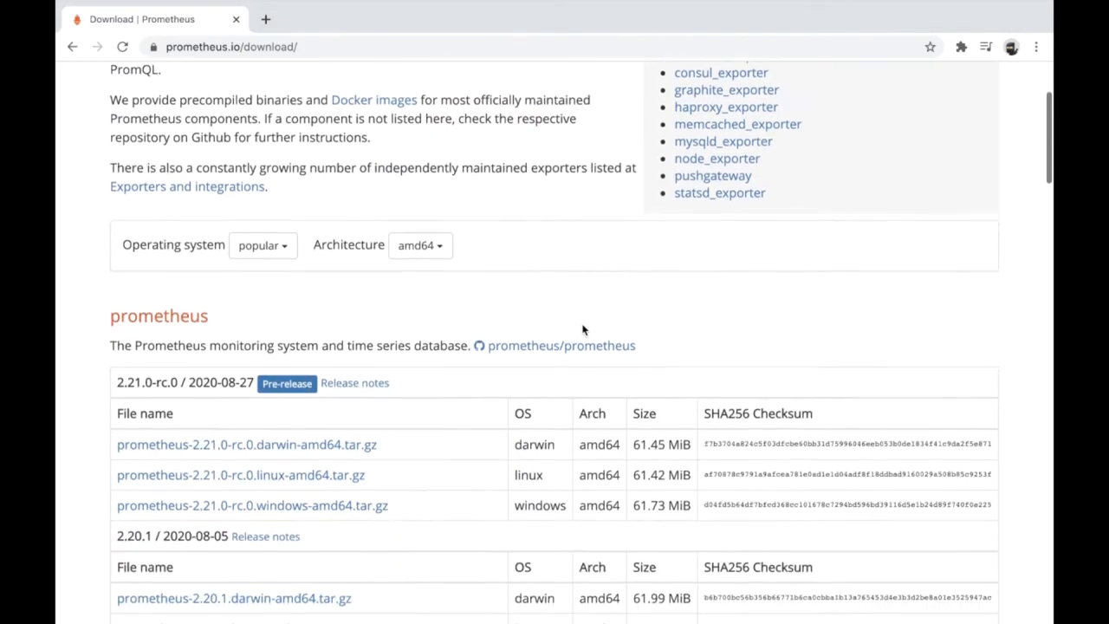
scroll("down", 3)
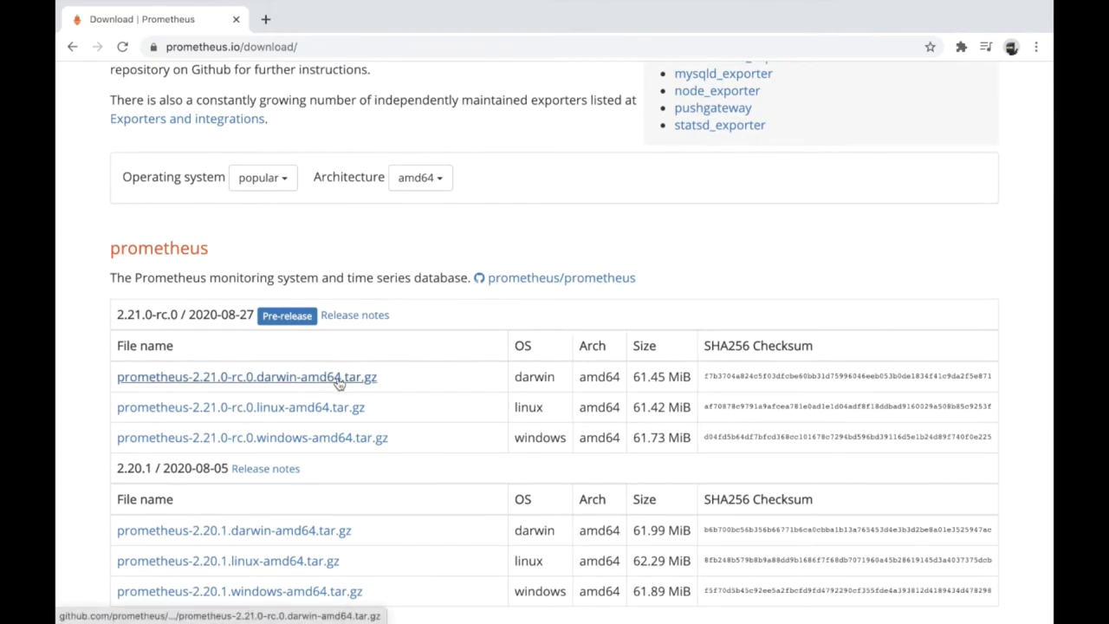
left_click(246, 376)
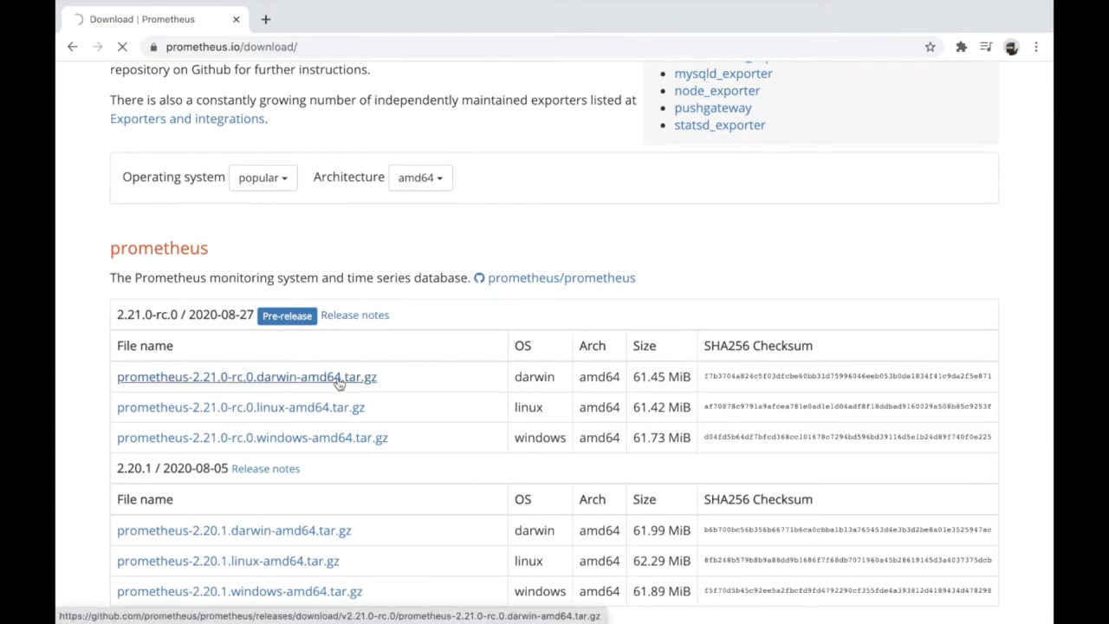
left_click(246, 378)
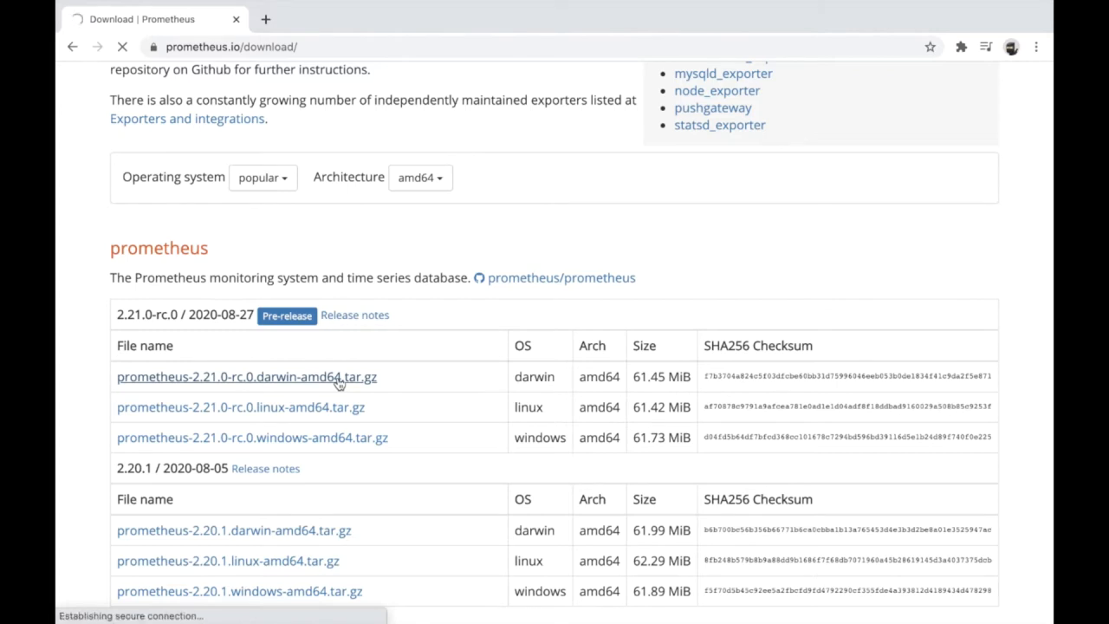
left_click(246, 376)
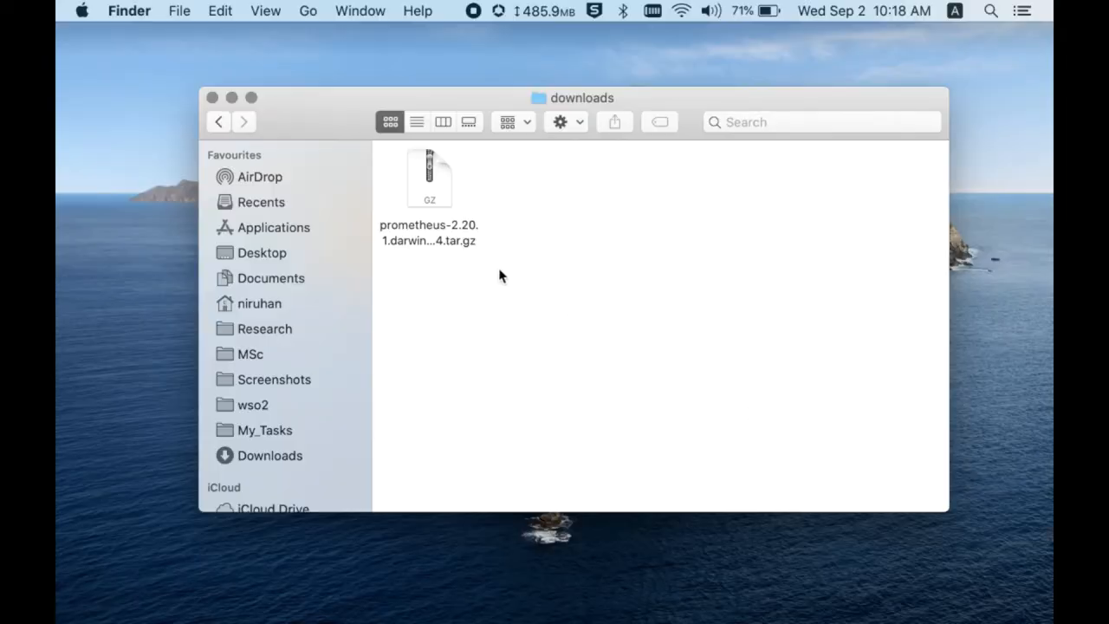
Extract the Prometheus 2.20.1 tar.gz and open its prometheus.yml in Visual Studio Code
double_click(429, 176)
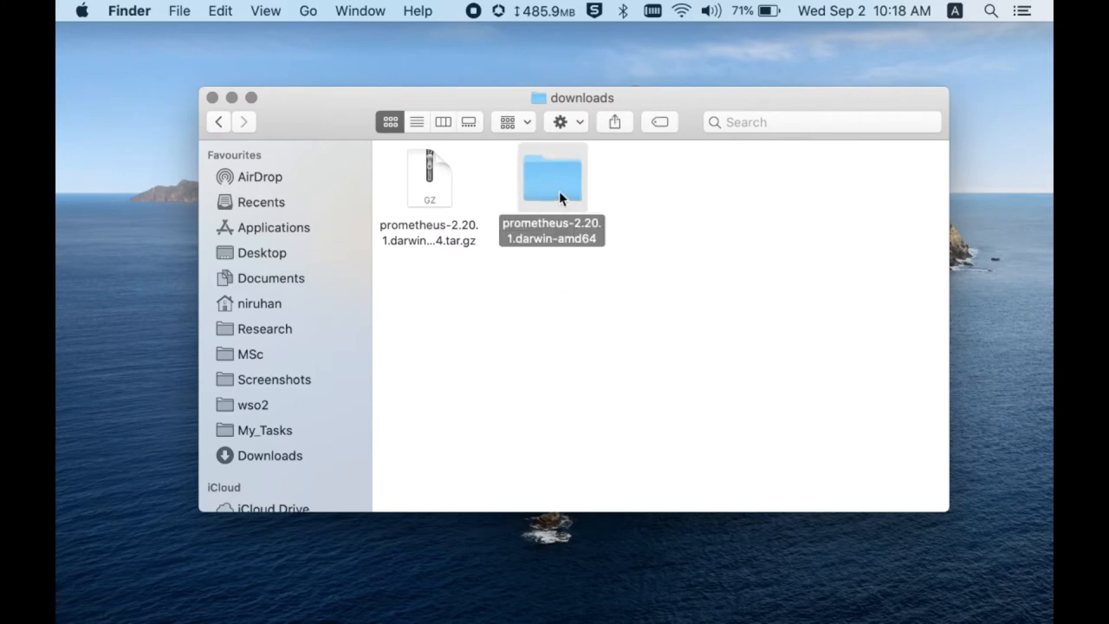
double_click(550, 176)
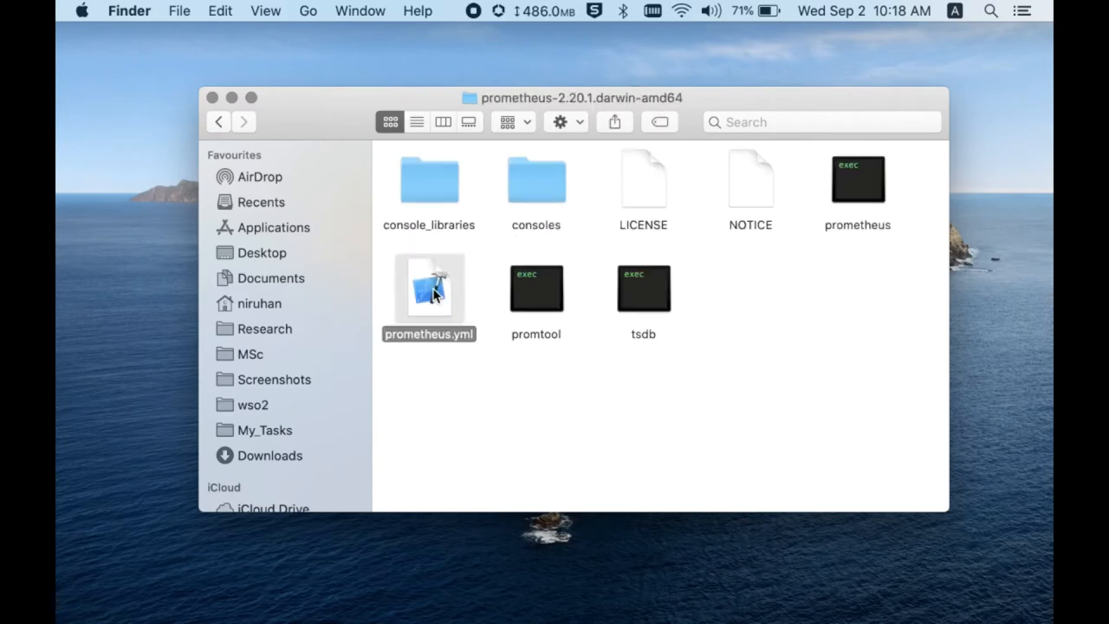
right_click(430, 291)
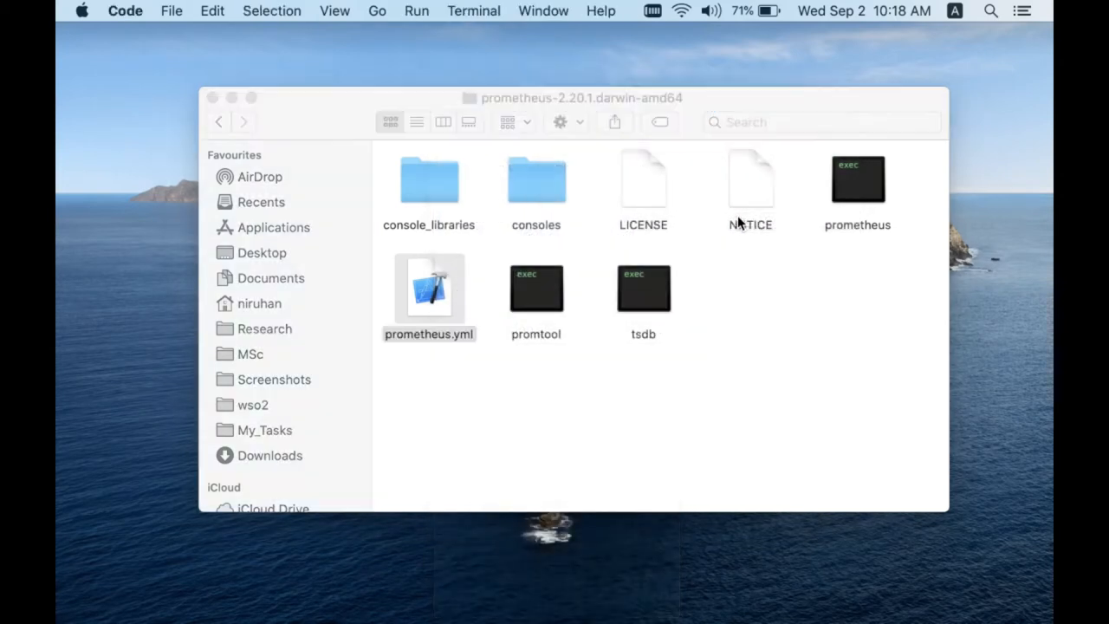
double_click(429, 287)
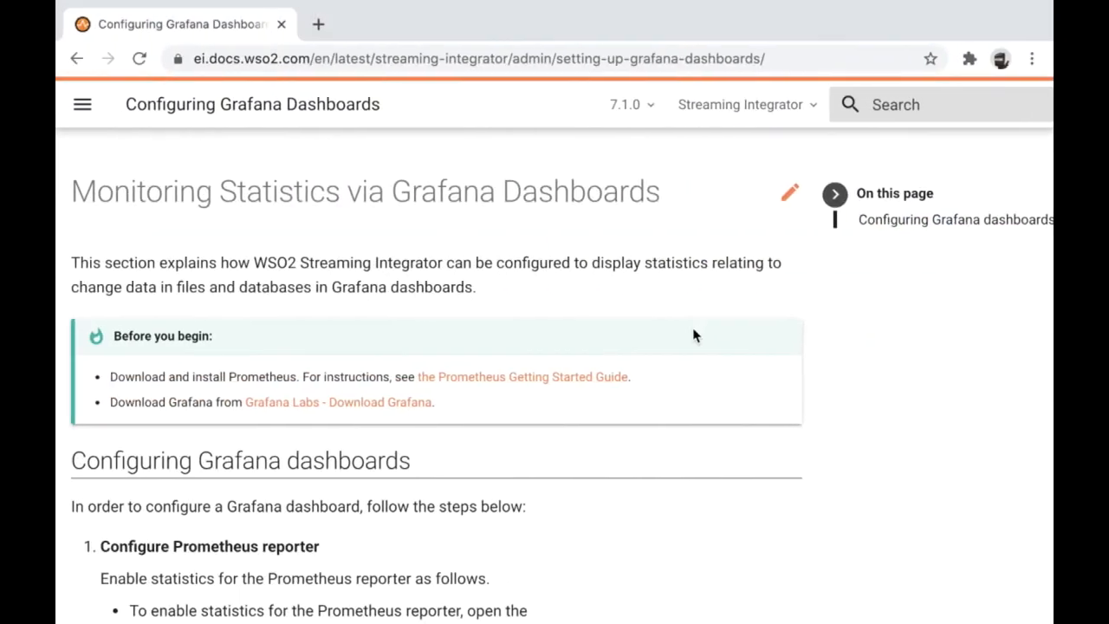
Scroll the WSO2 docs page down to the metrics.prometheus reporter snippet
scroll("down", 3)
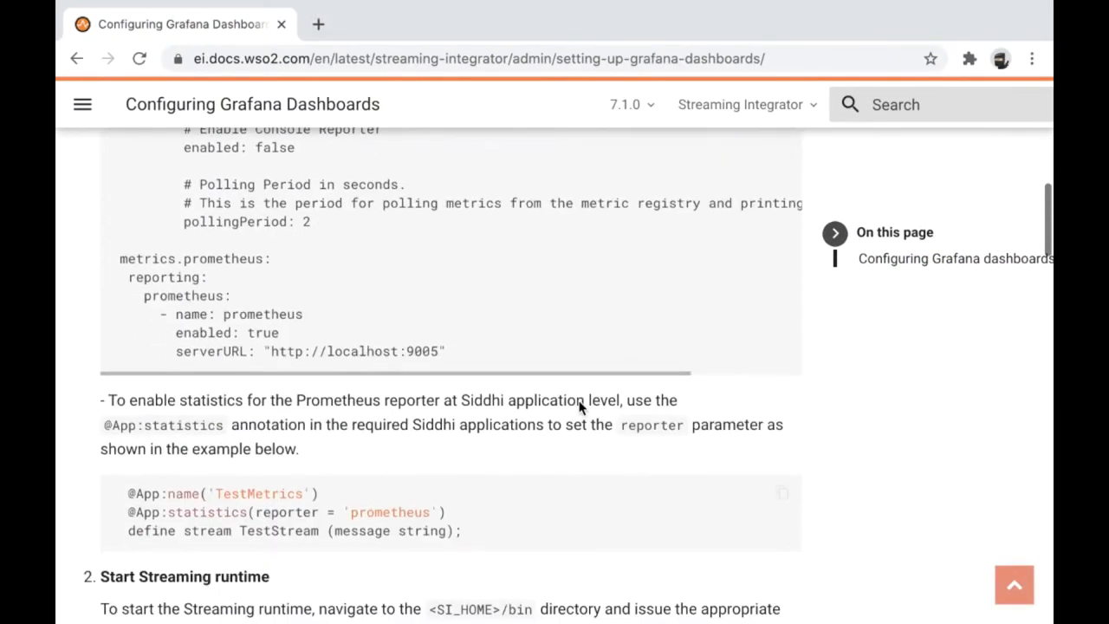
scroll("down", 3)
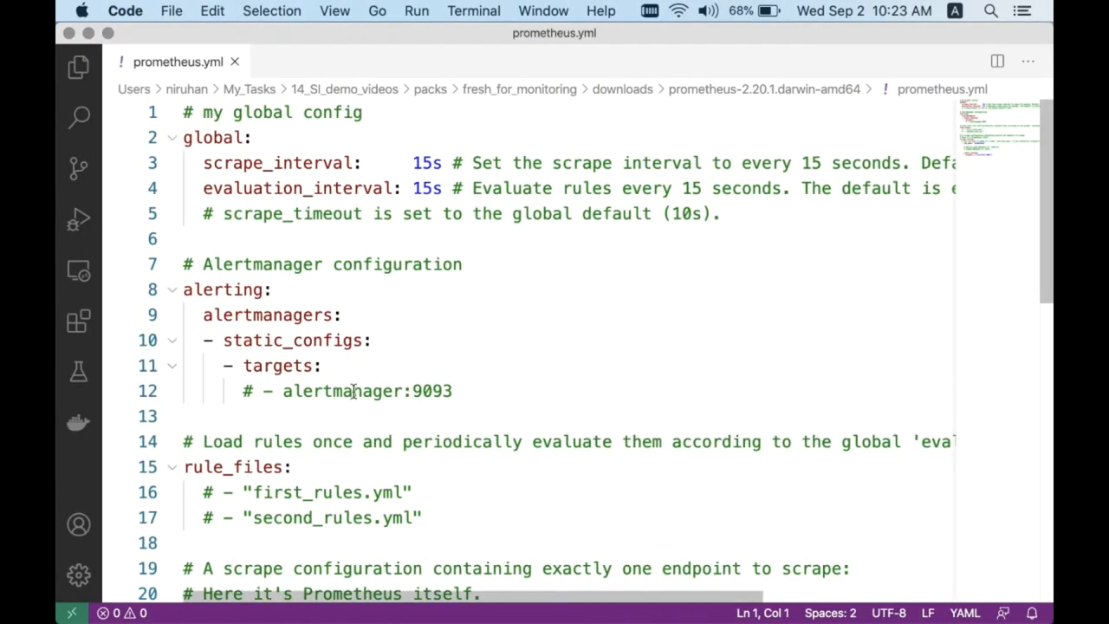
scroll("down", 3)
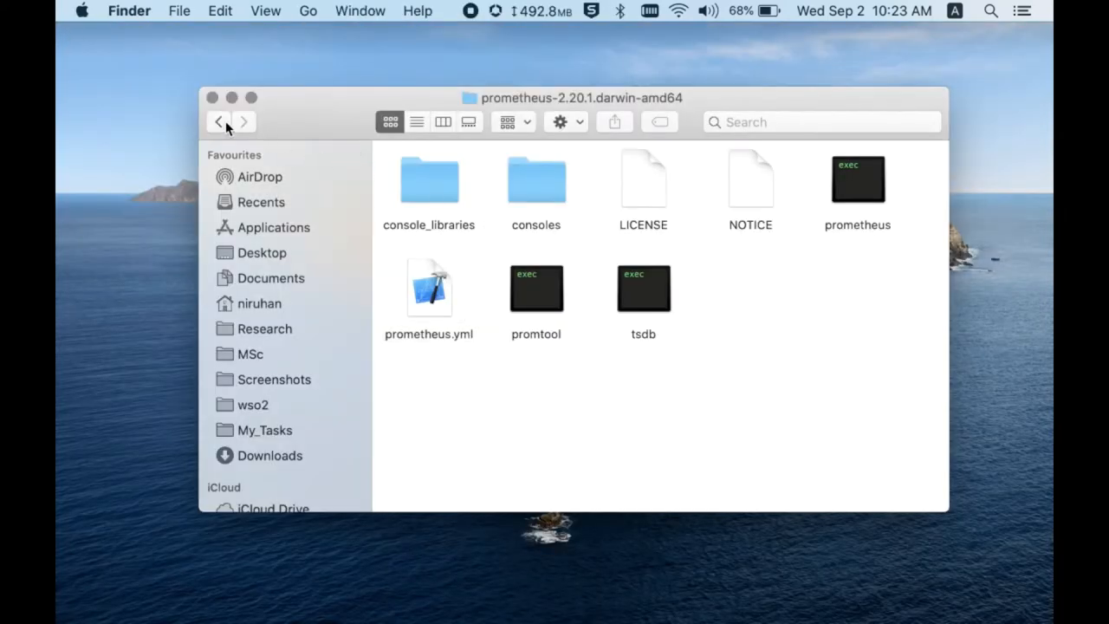
Start a new iTerm2 tab in the prometheus-2.20.1.darwin-amd64 folder from the downloads folder
left_click(219, 121)
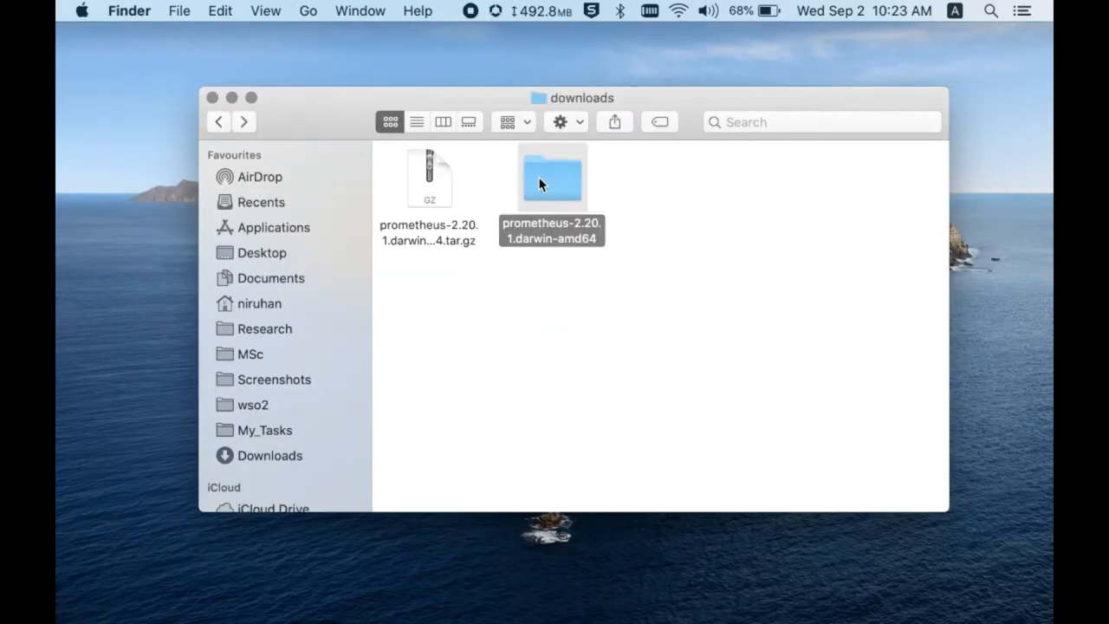
right_click(551, 177)
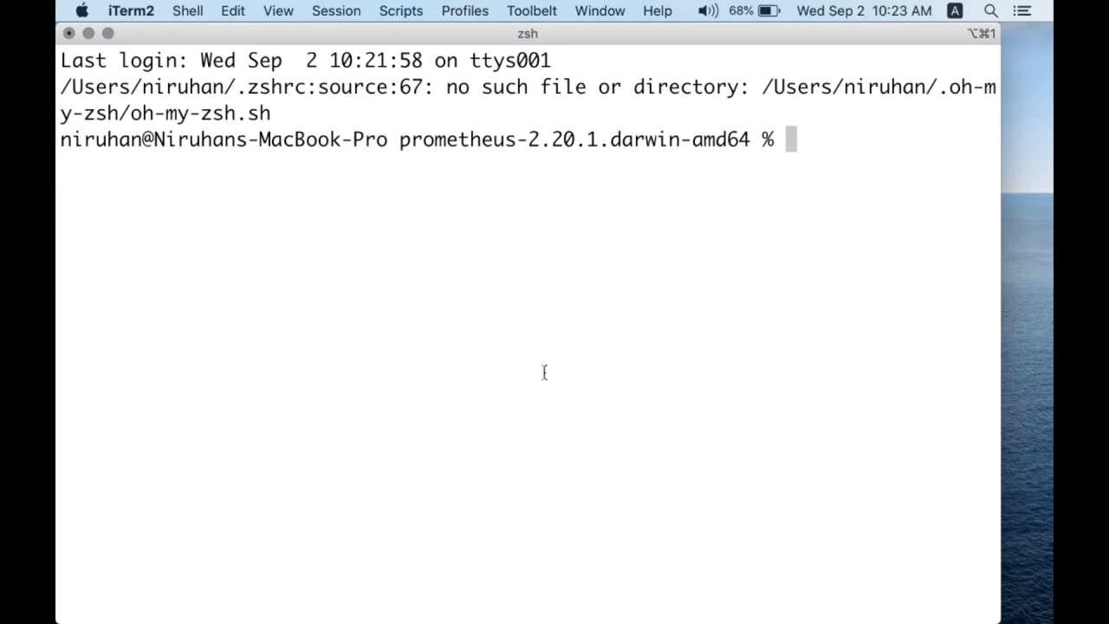
Run ./prometheus at the zsh prompt to start the Prometheus server
type("./prometheus")
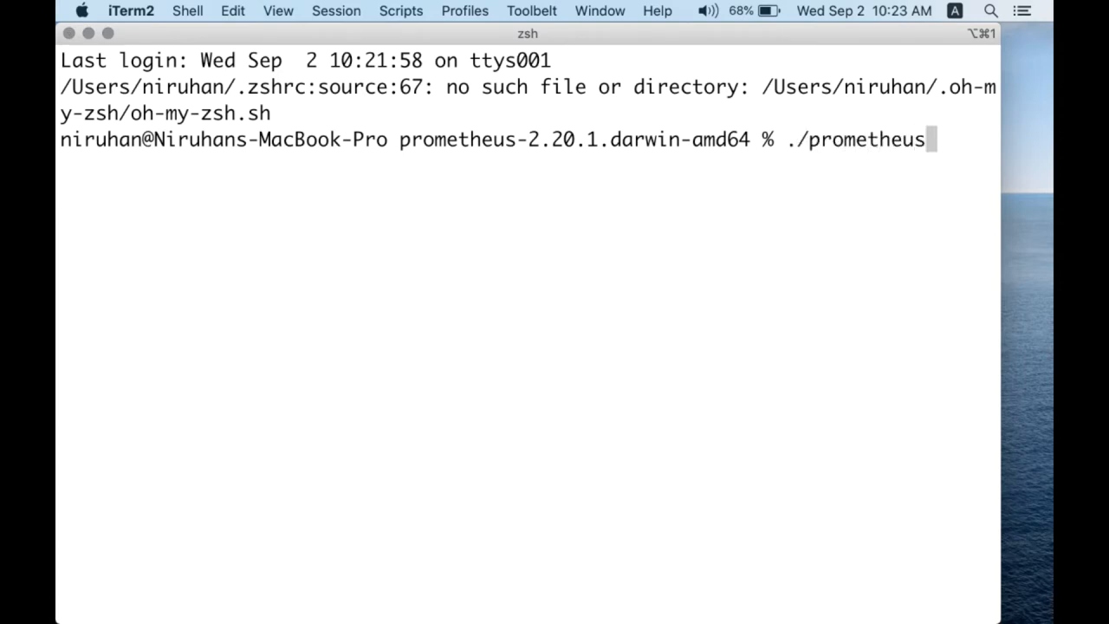
key("Return")
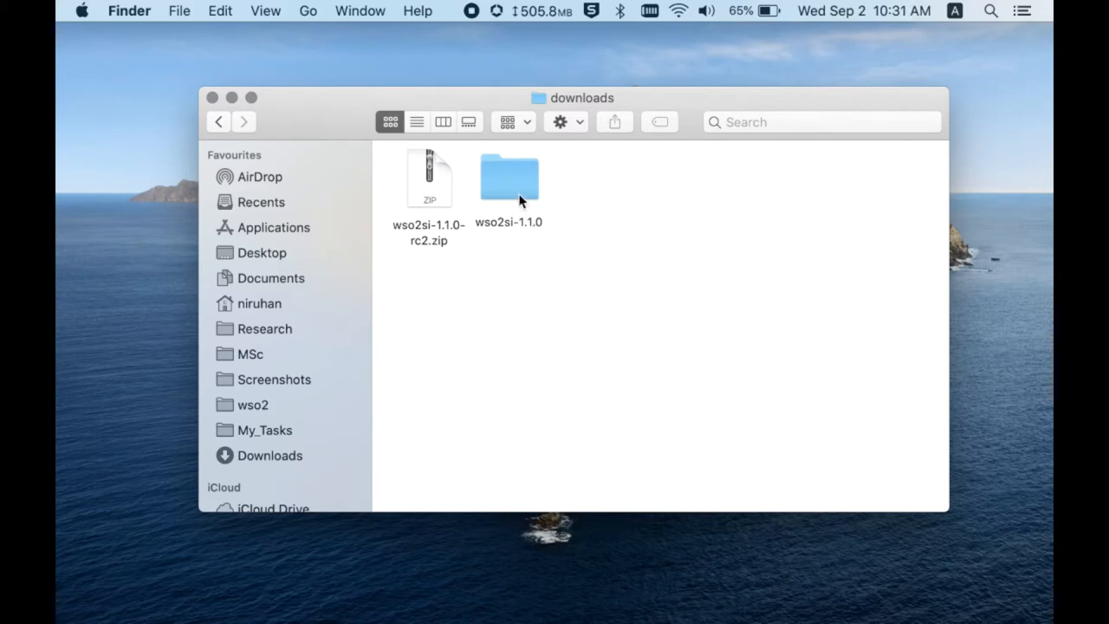
Browse into wso2si-1.1.0/conf/server and open deployment.yaml in Visual Studio Code
double_click(509, 177)
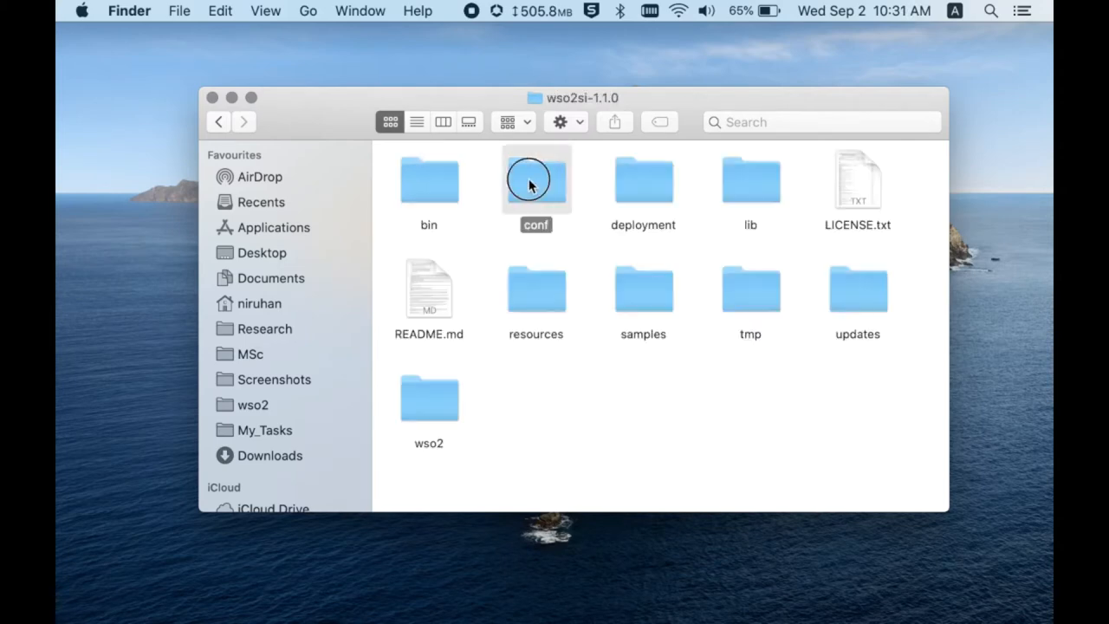
double_click(535, 179)
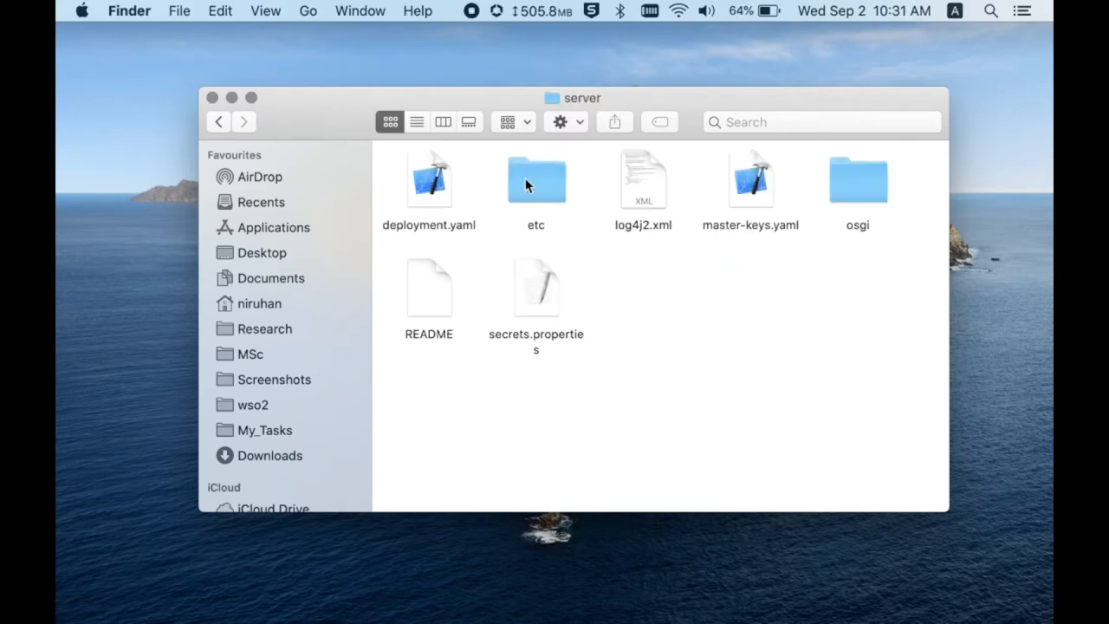
right_click(430, 179)
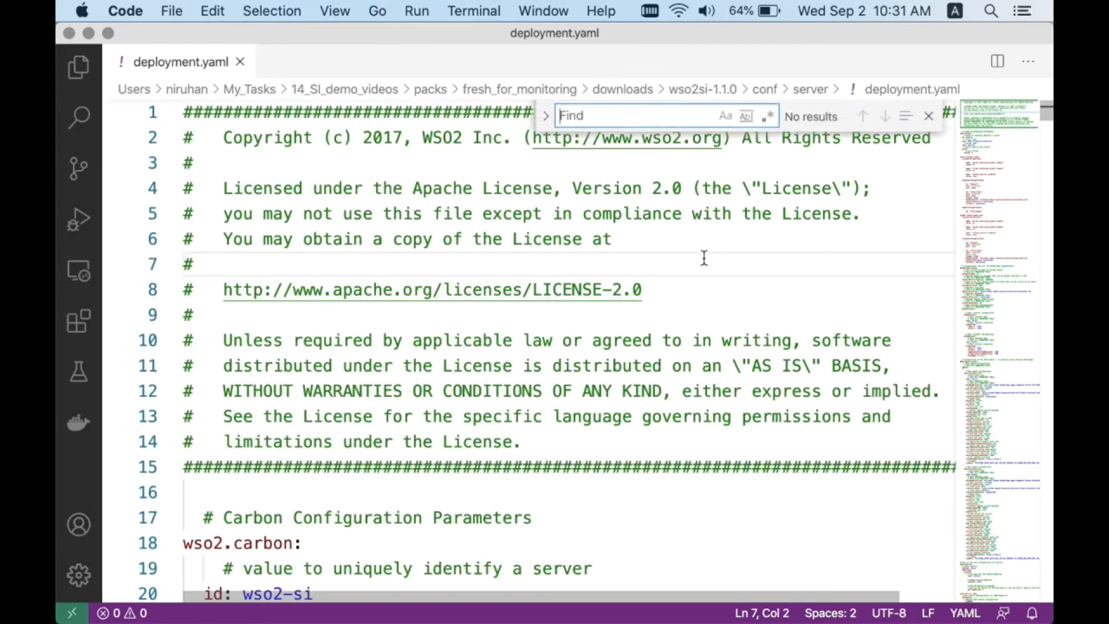
Find wso2.metrics and set enabled to true and pollingPeriod to 2
type("wso2.me")
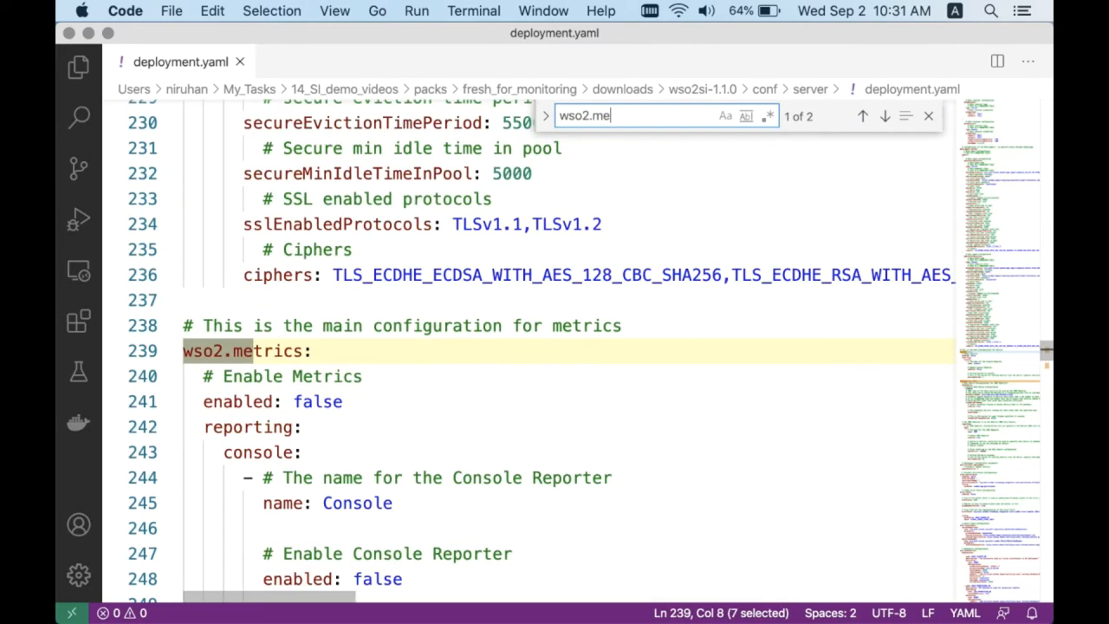
type("tr")
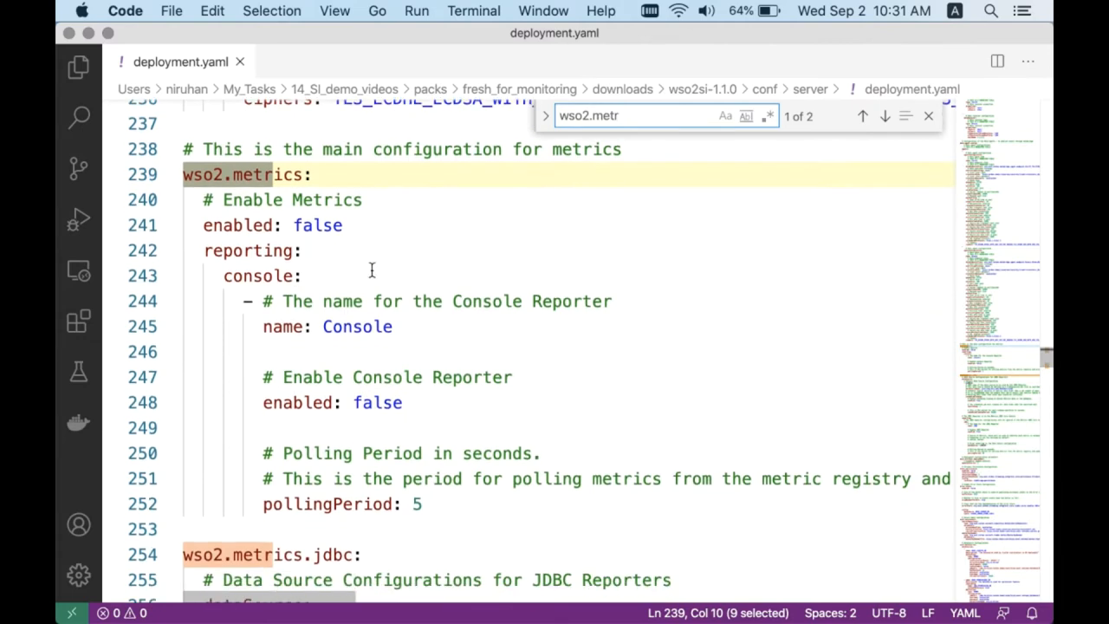
type("tru")
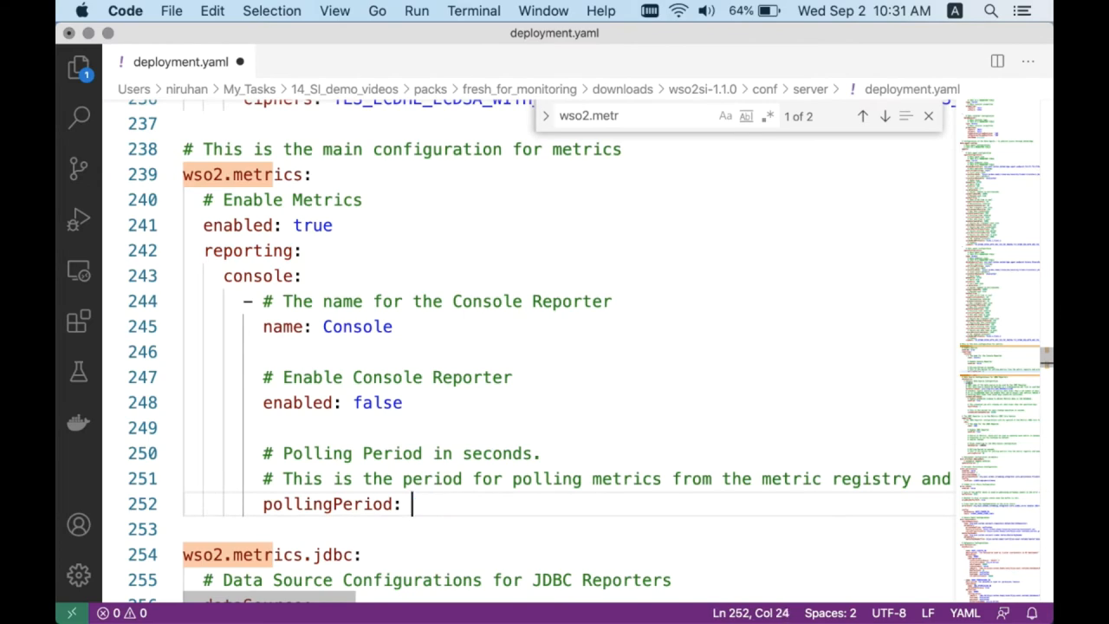
type("2")
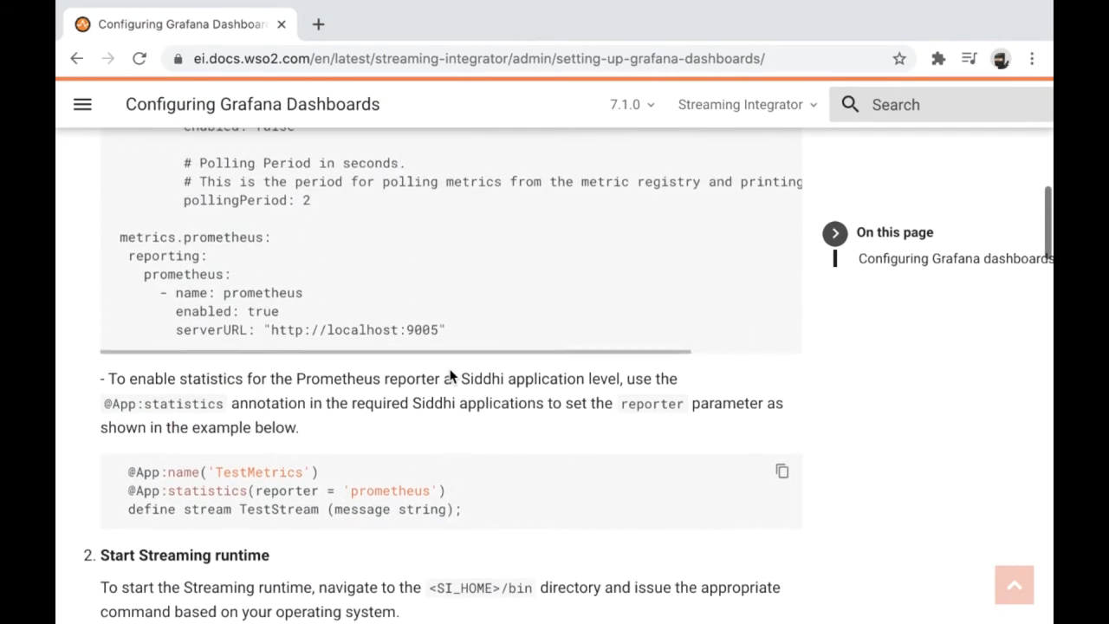
scroll("up", 3)
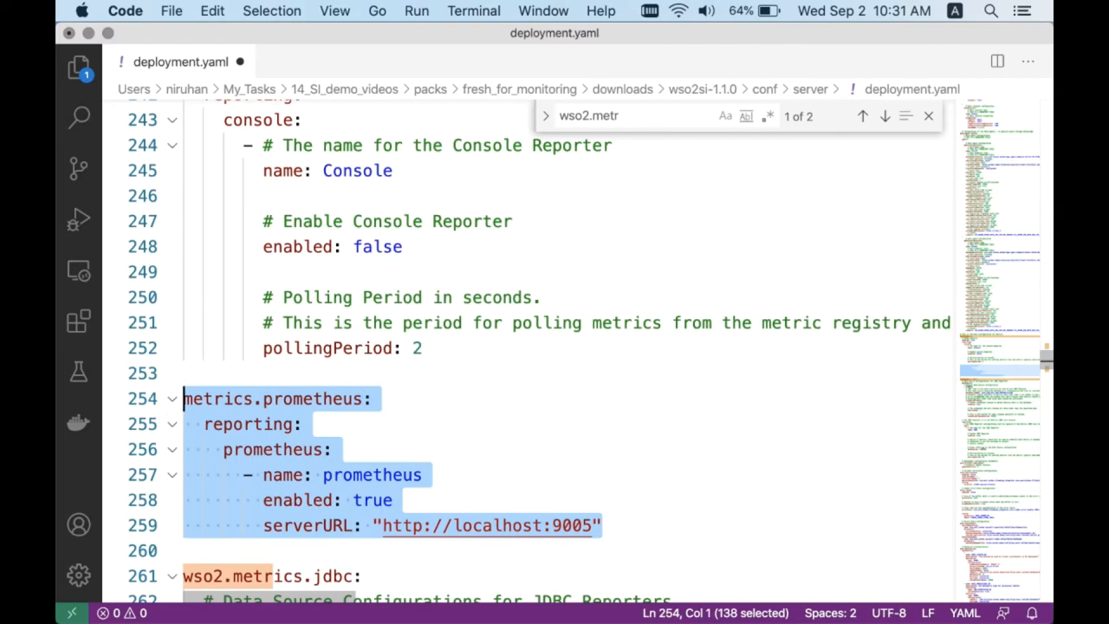
left_click(318, 373)
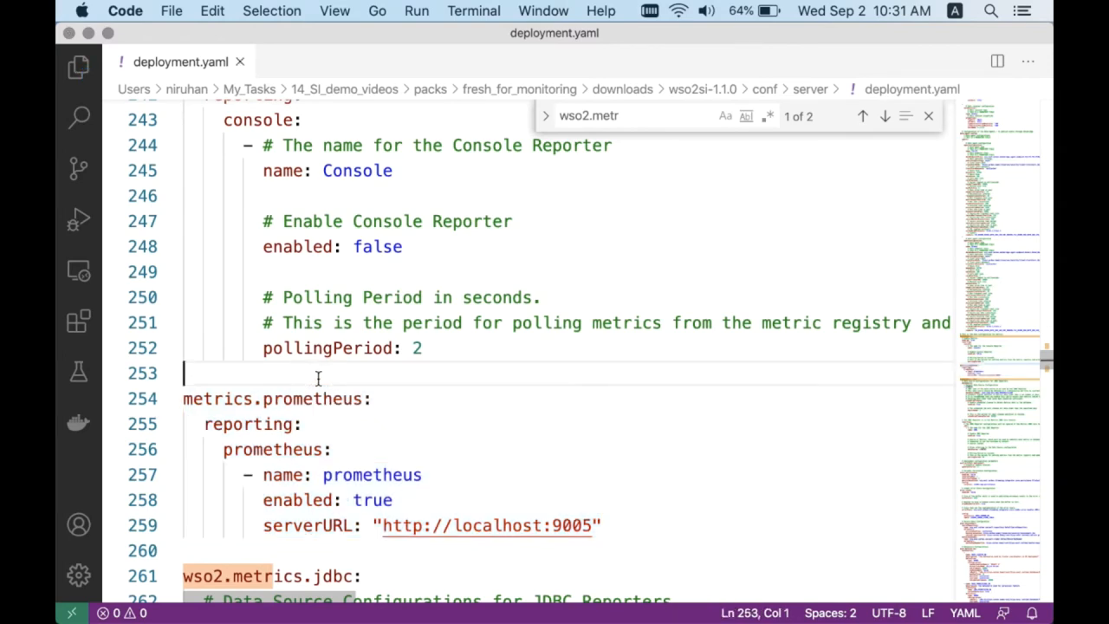
mouse_move(71, 33)
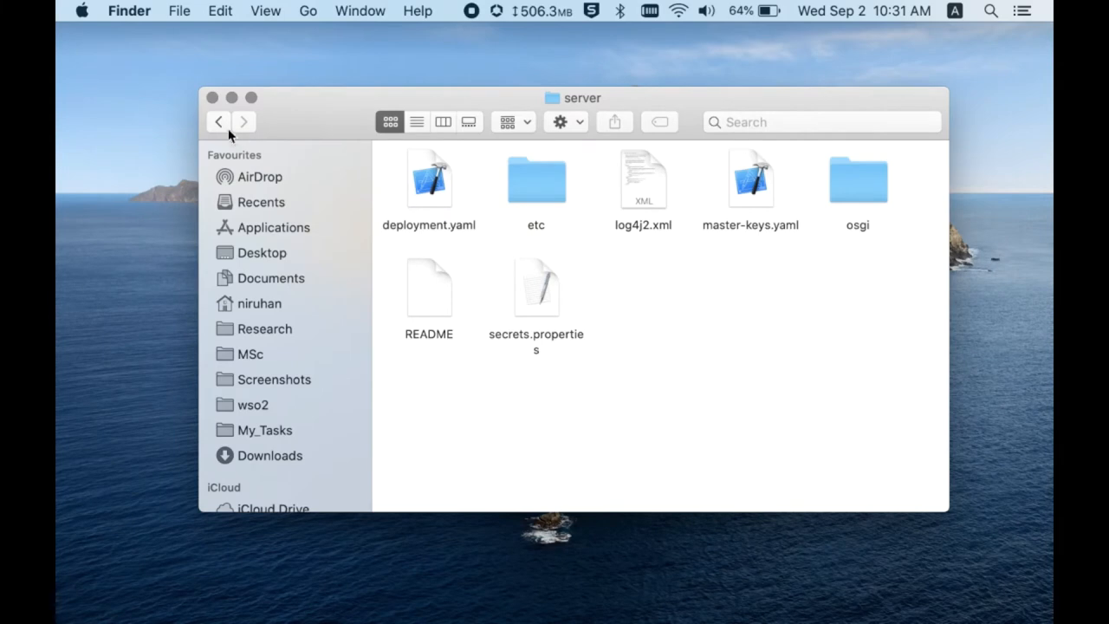
Launch a new iTerm2 window at the wso2si-1.1.0 bin folder via the Services menu
left_click(218, 122)
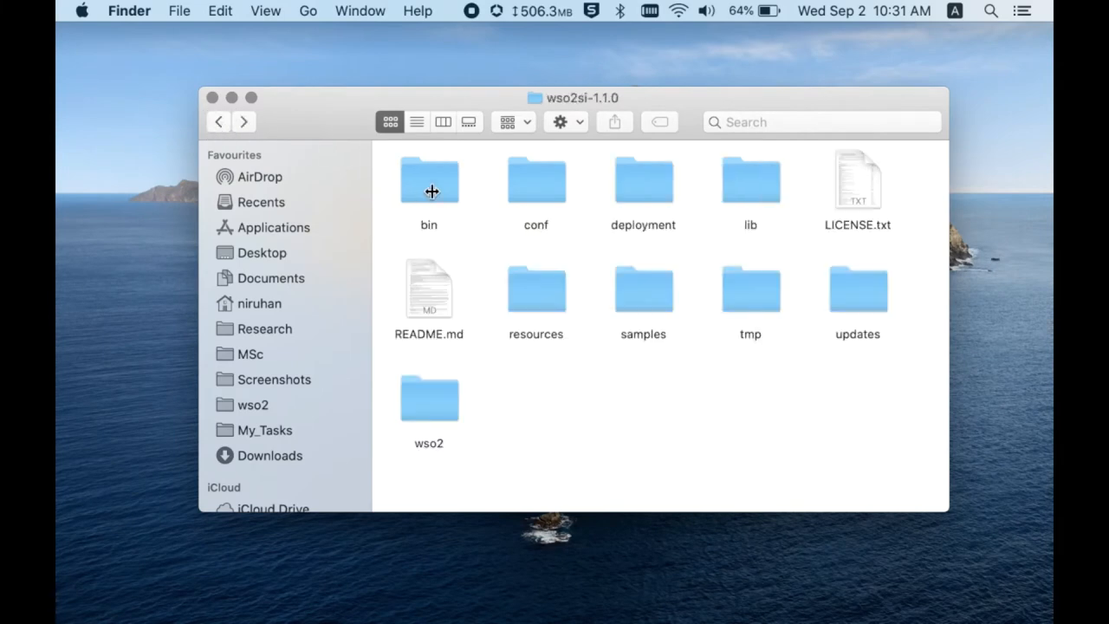
right_click(428, 178)
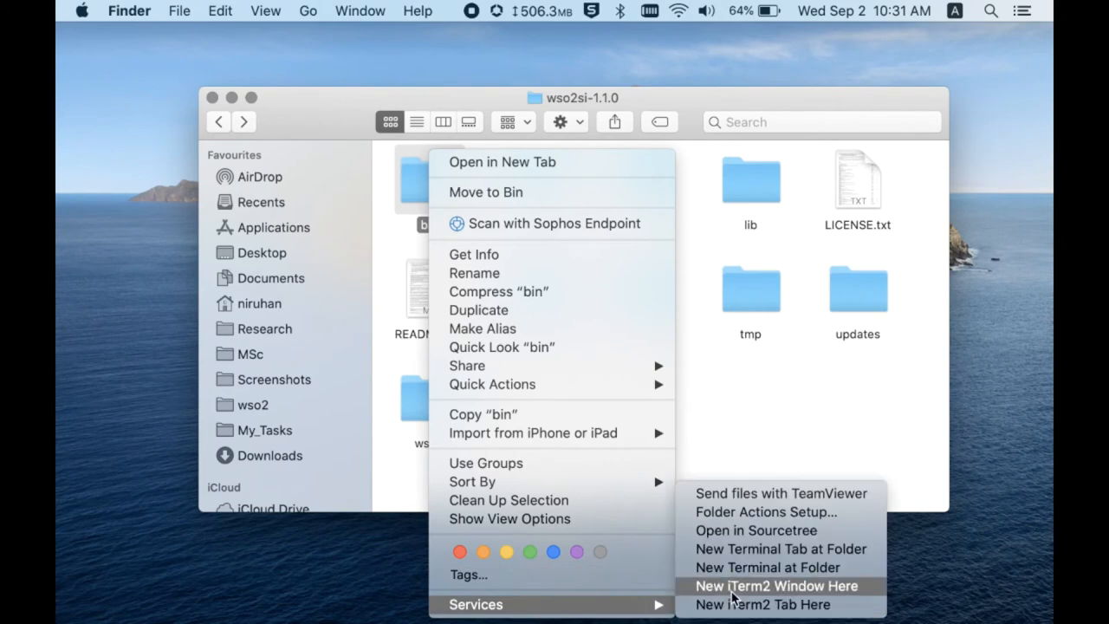
left_click(776, 585)
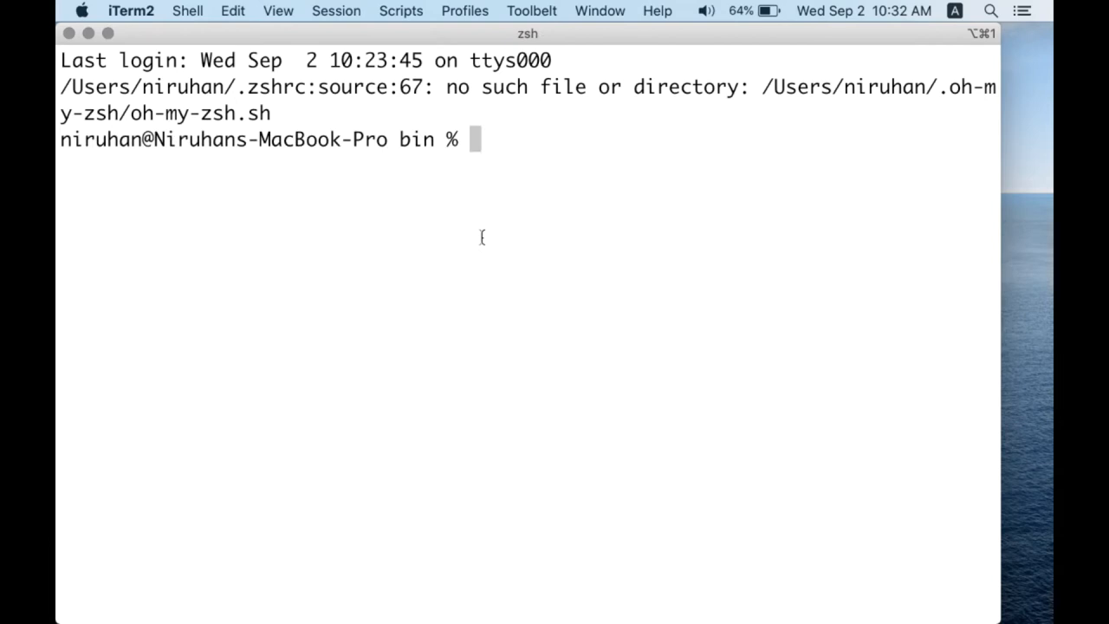
Run ./server.sh to start the Streaming Integrator server
type("./server.")
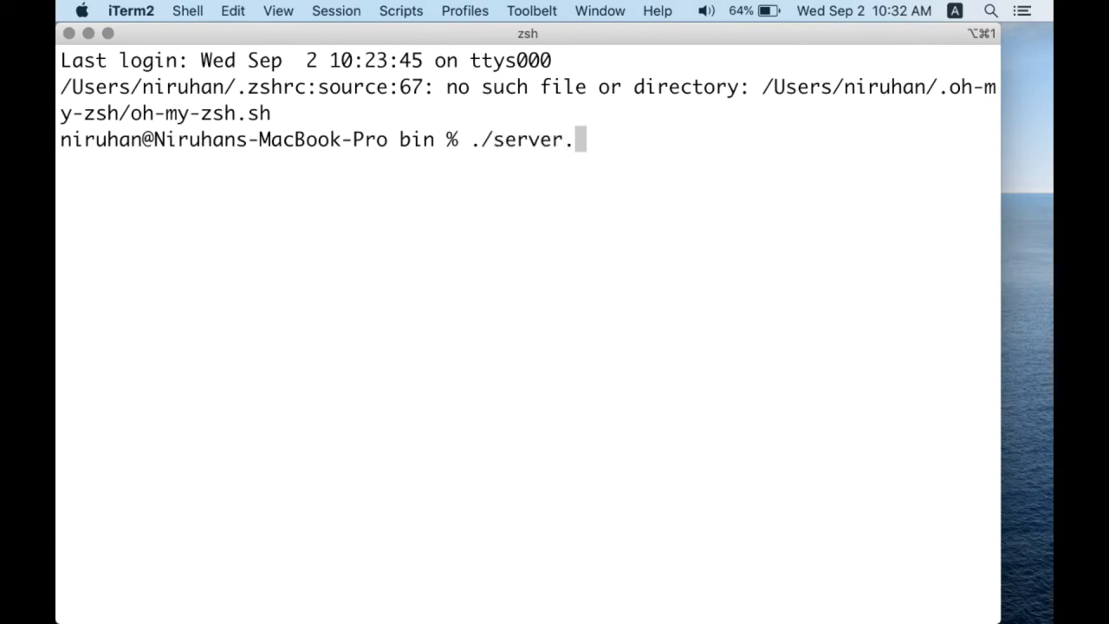
type("sh")
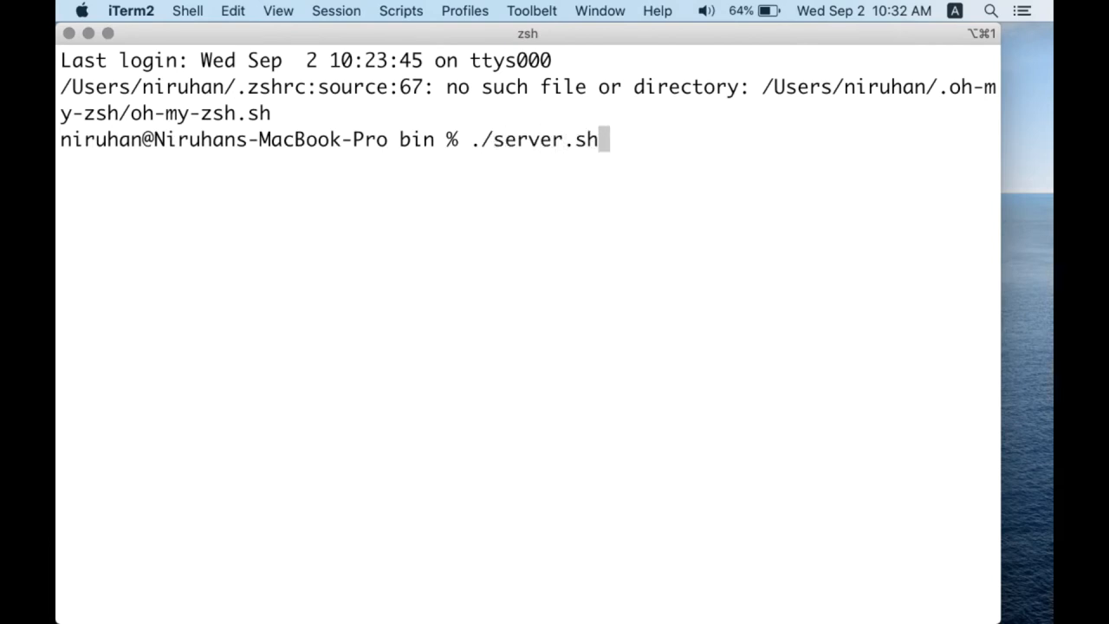
key("Return")
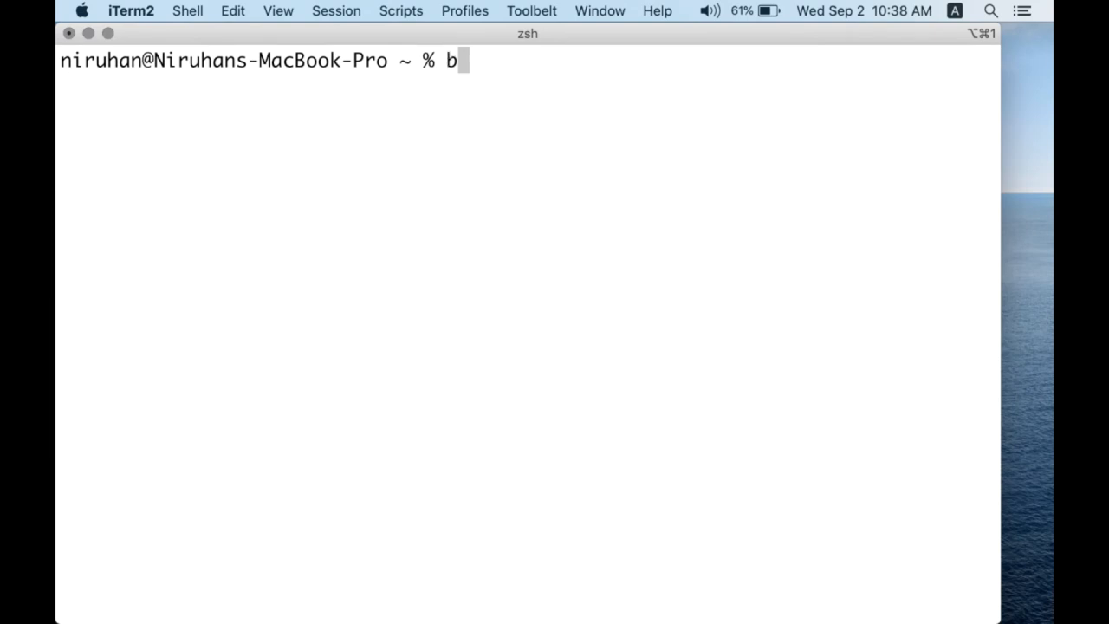
Run 'brew services start grafana' to launch the Grafana service
type("rew serv")
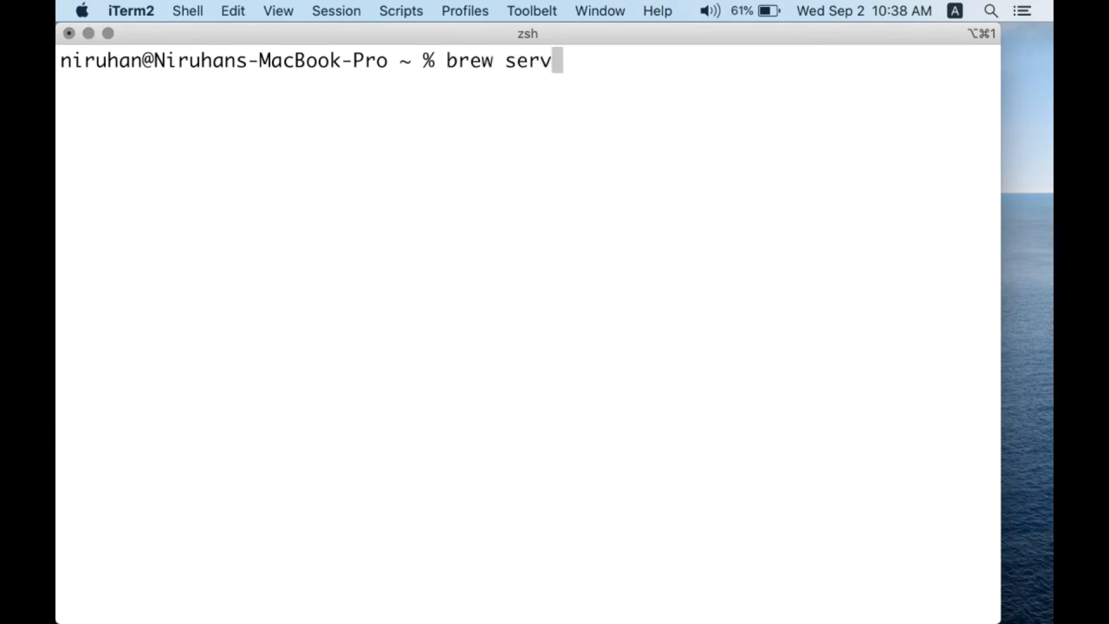
type("ices star")
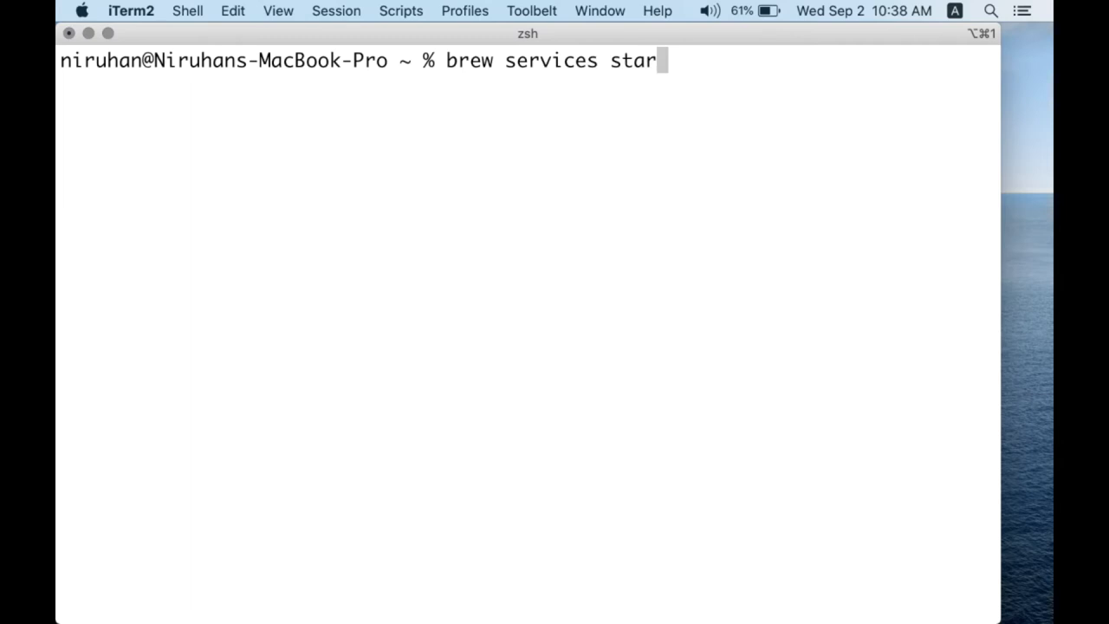
type("t grafan")
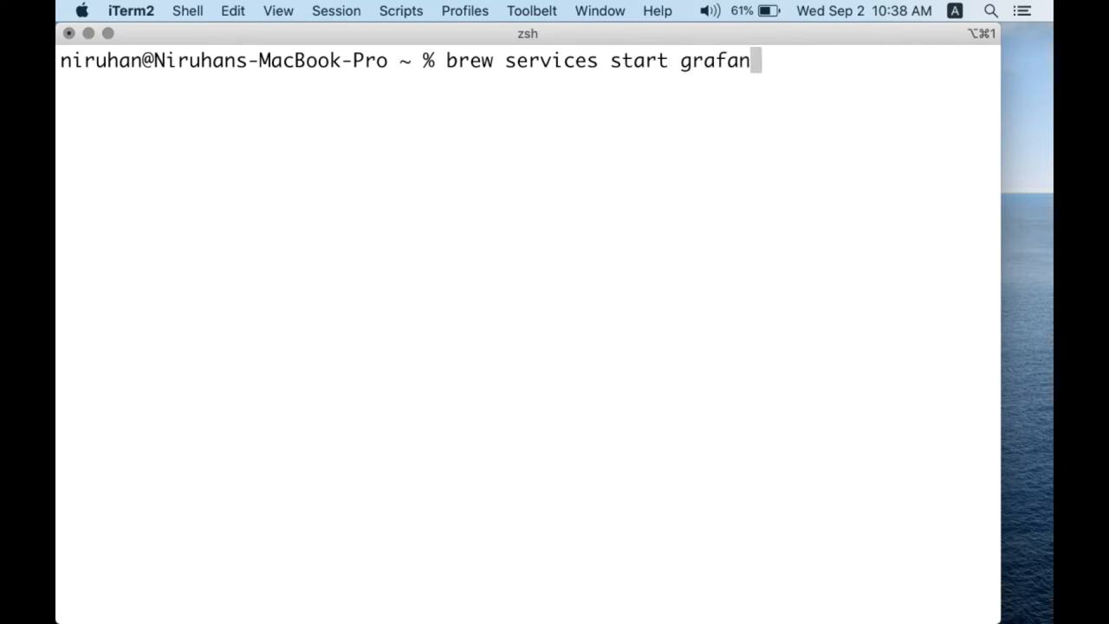
key("Return")
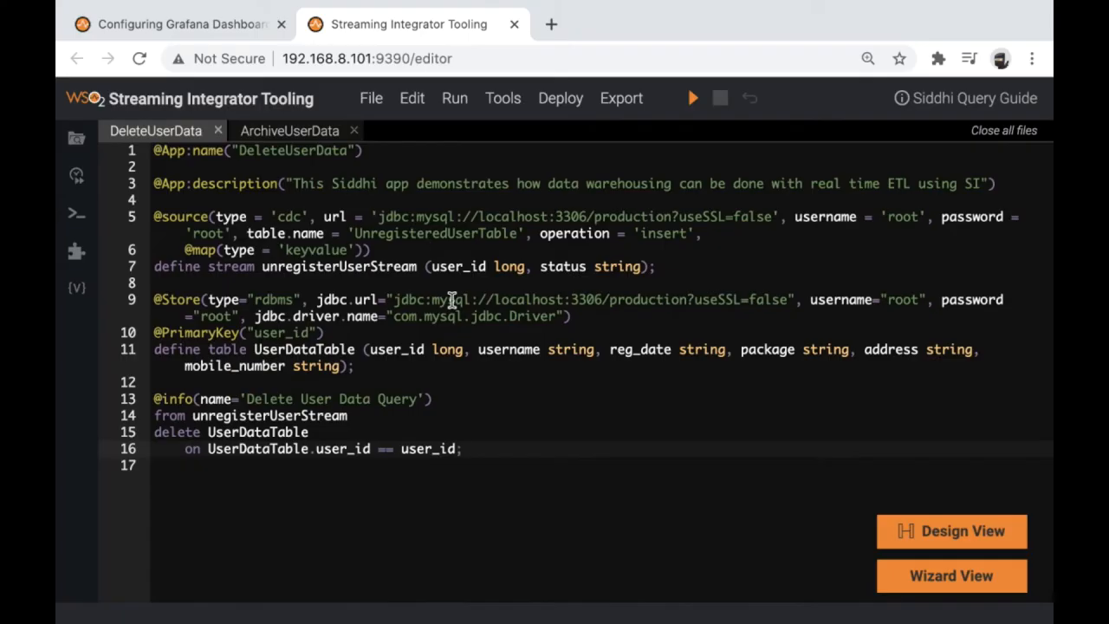
mouse_move(367, 184)
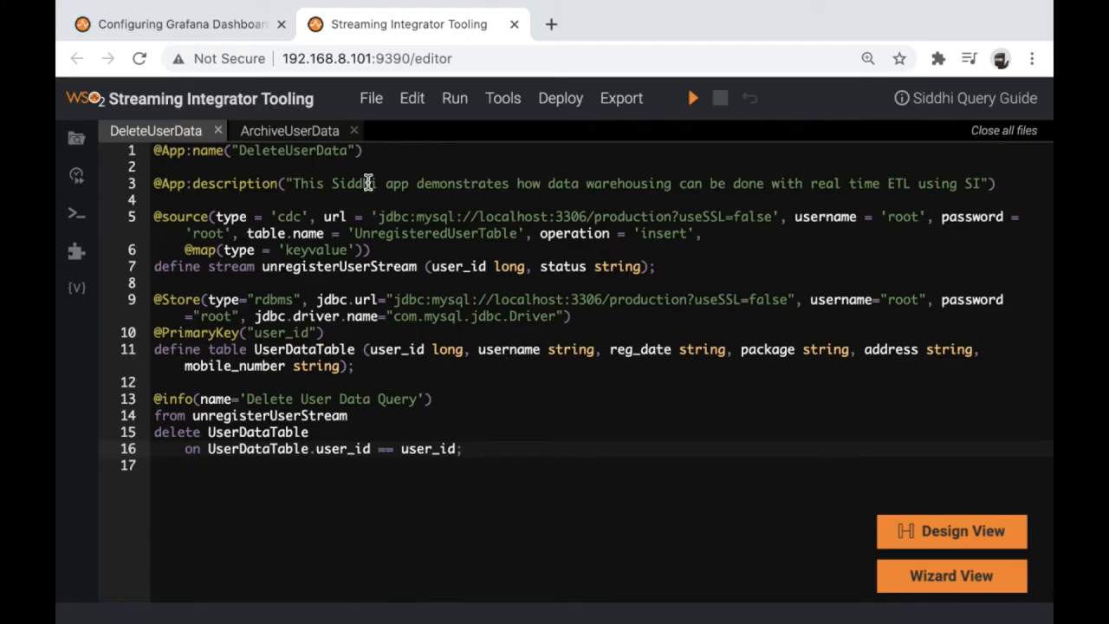
left_click(174, 24)
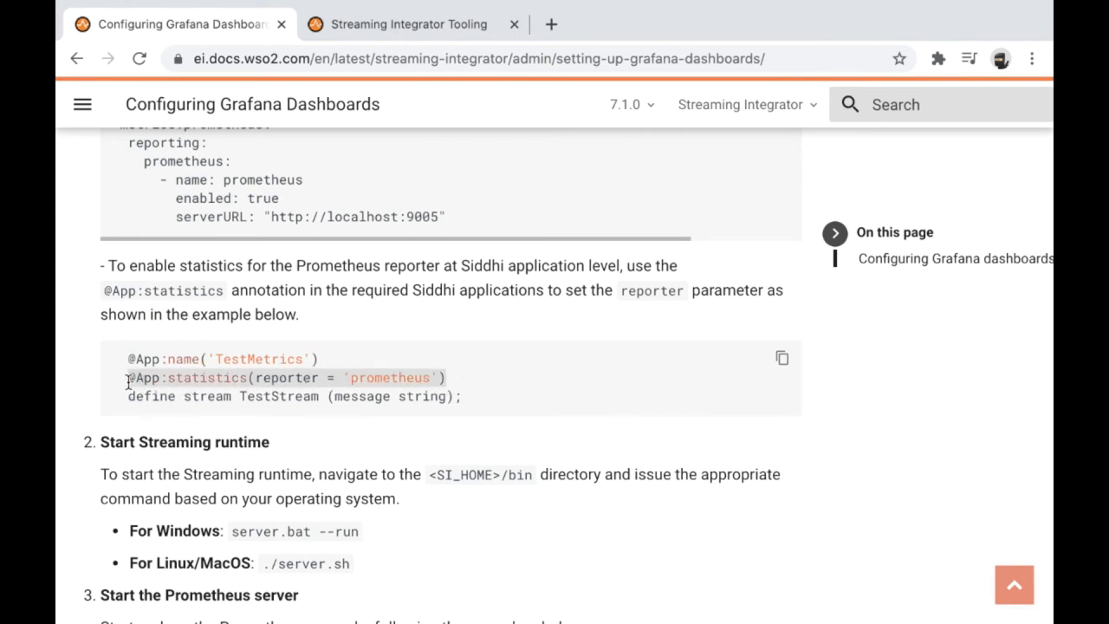
left_click(407, 25)
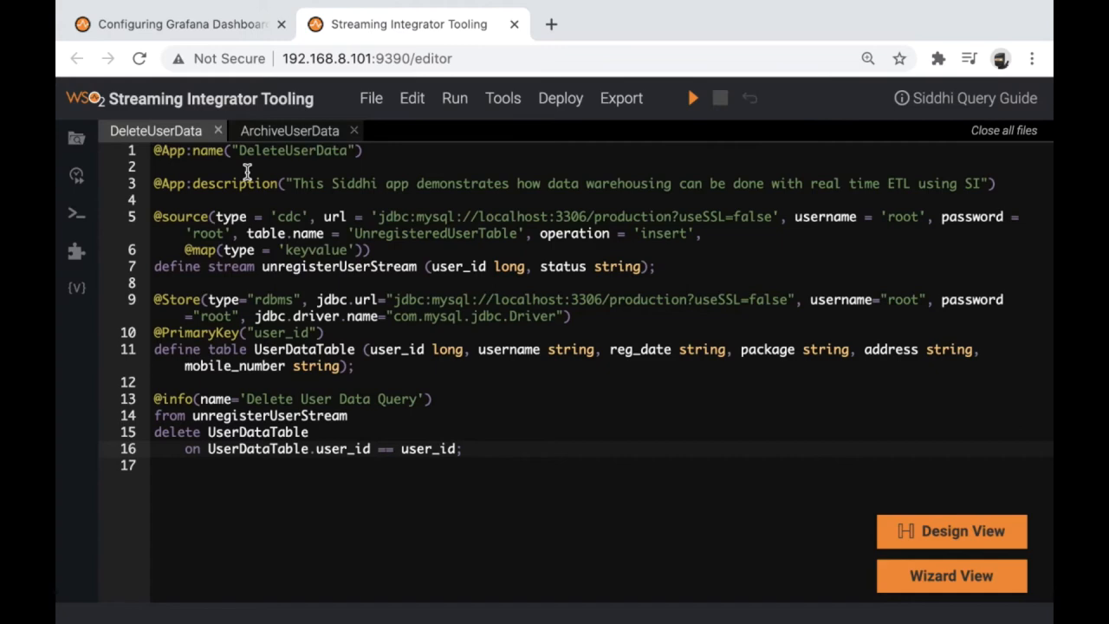
type("@App:statistics(reporter = 'prometheus')")
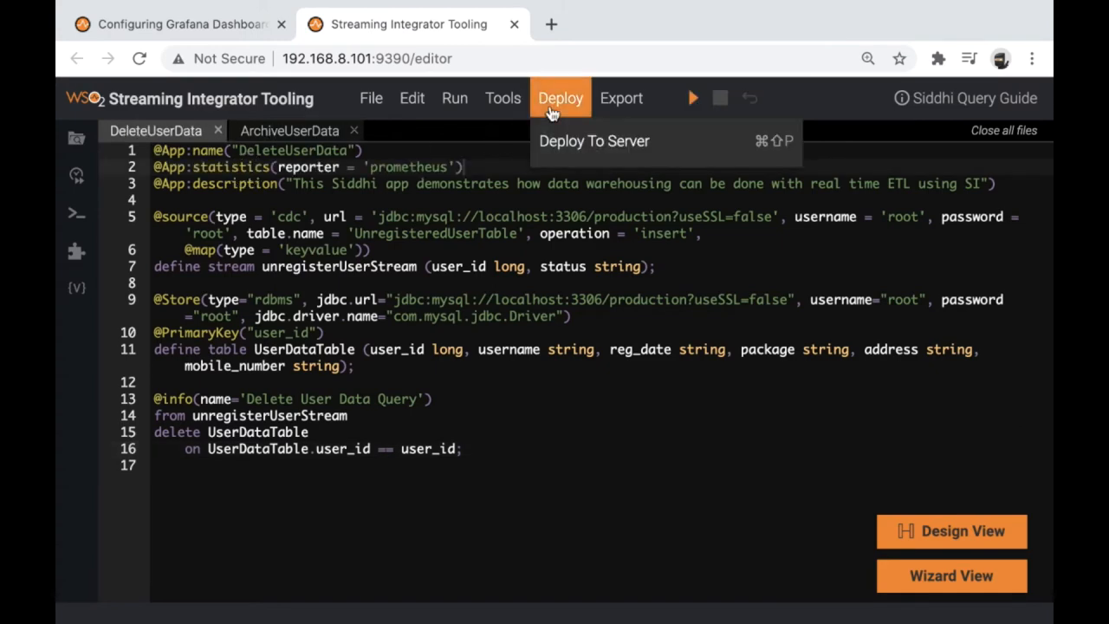
left_click(593, 140)
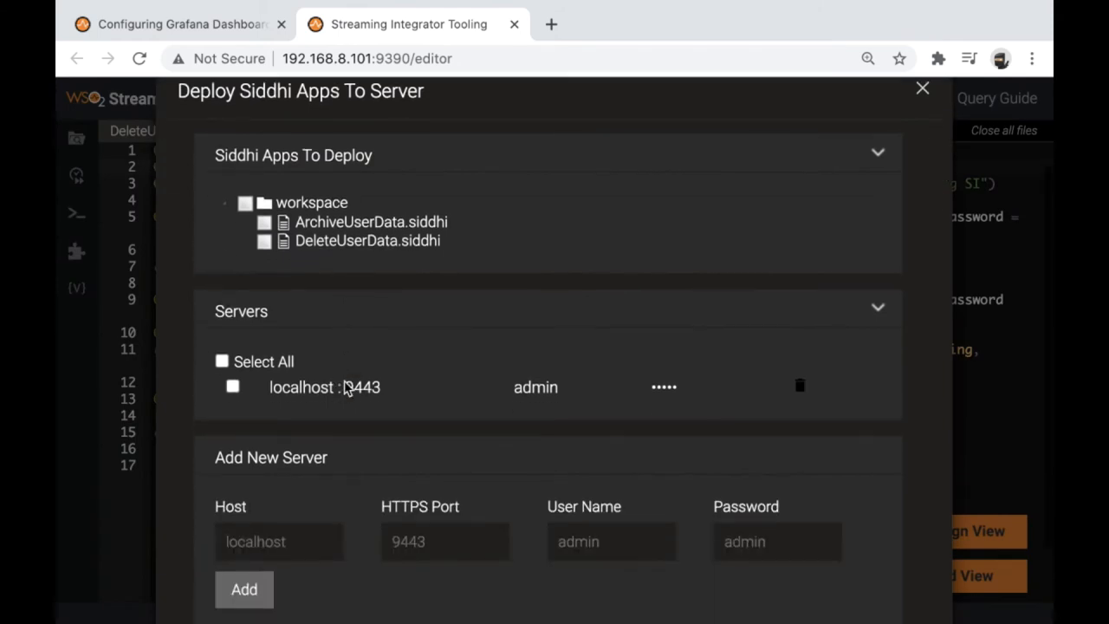
Deploy ArchiveUserData and DeleteUserData to the localhost:9443 server
left_click(222, 358)
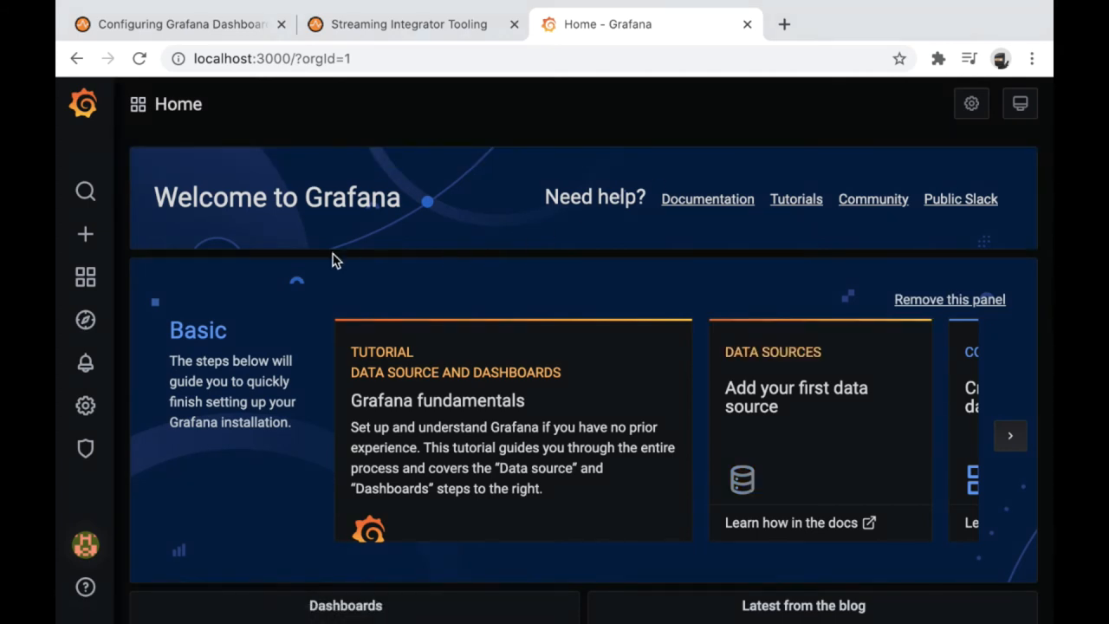
left_click(85, 405)
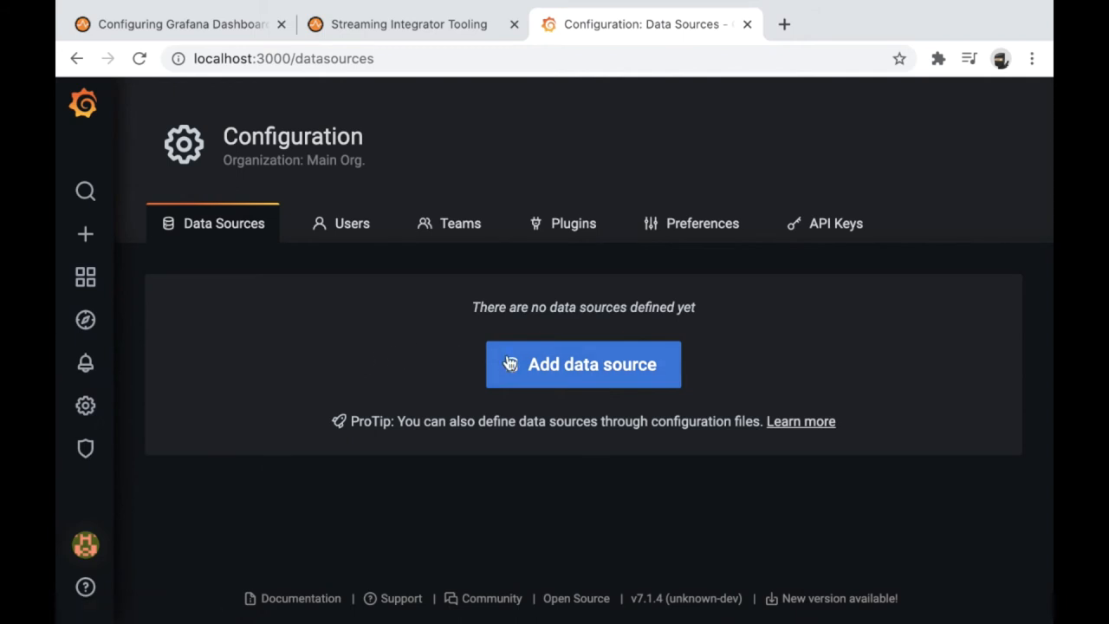
left_click(582, 364)
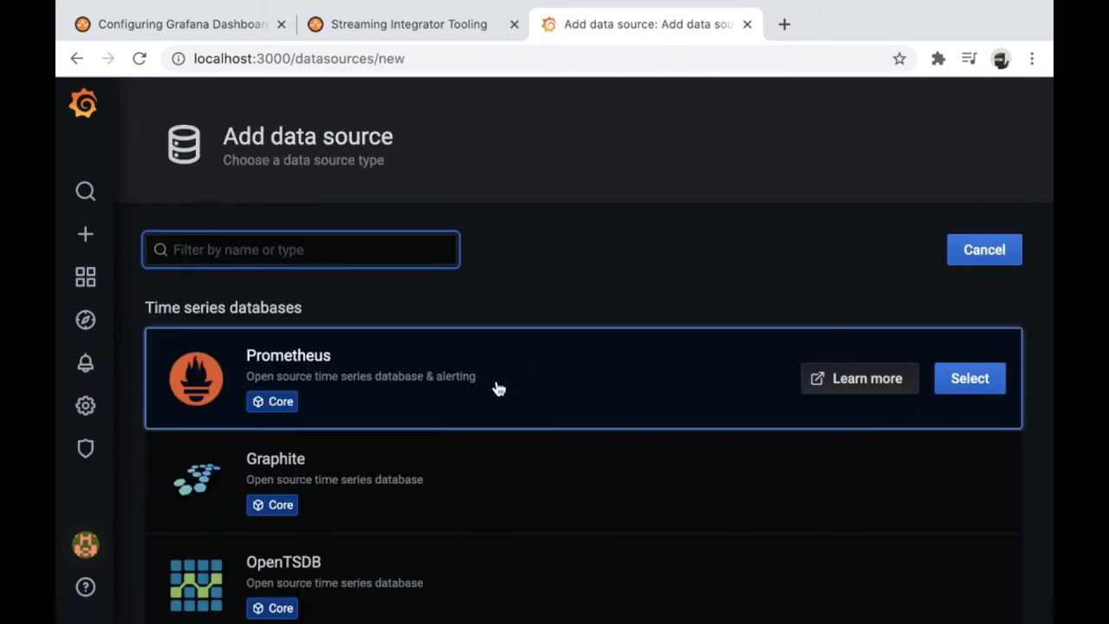
left_click(970, 378)
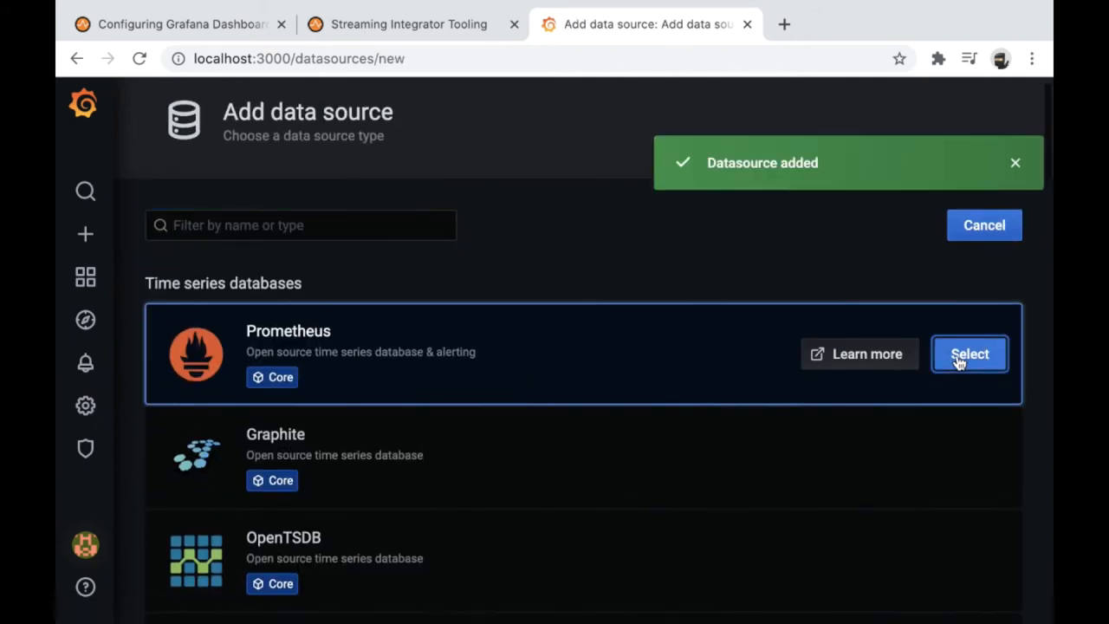
left_click(968, 354)
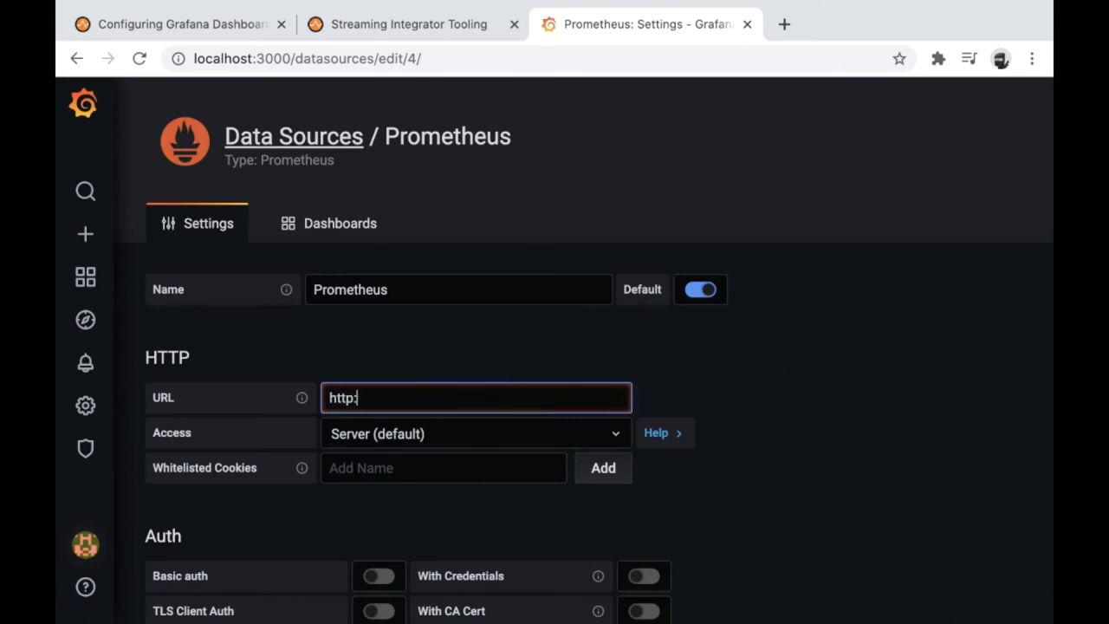
type("//localhost")
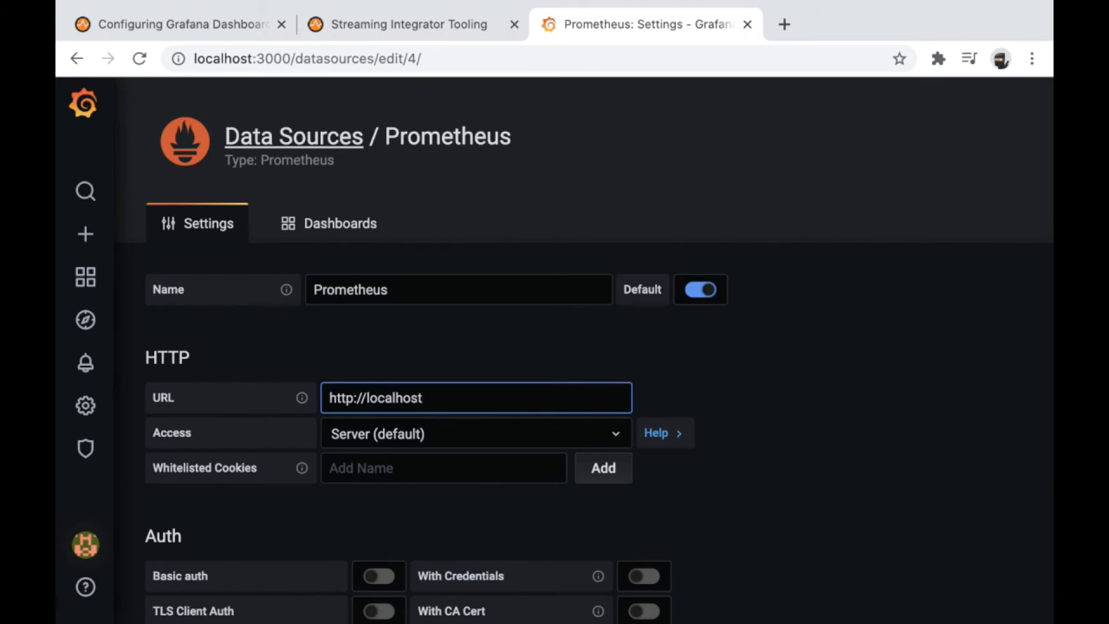
type(":9090")
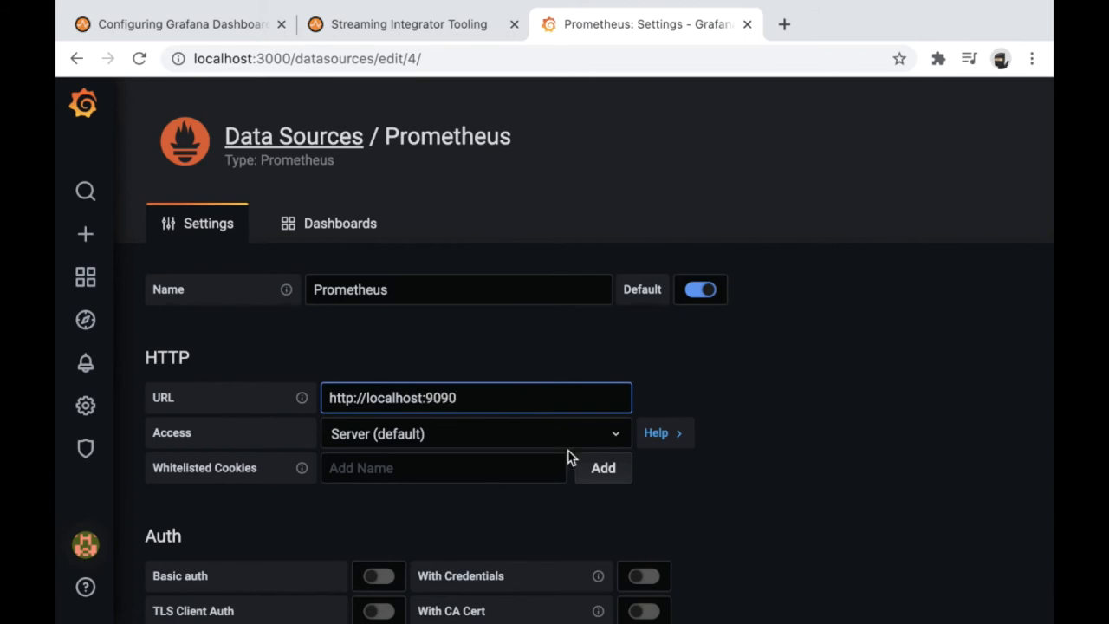
Save and test the data source until it reports working, then return to the WSO2 docs
scroll("down", 3)
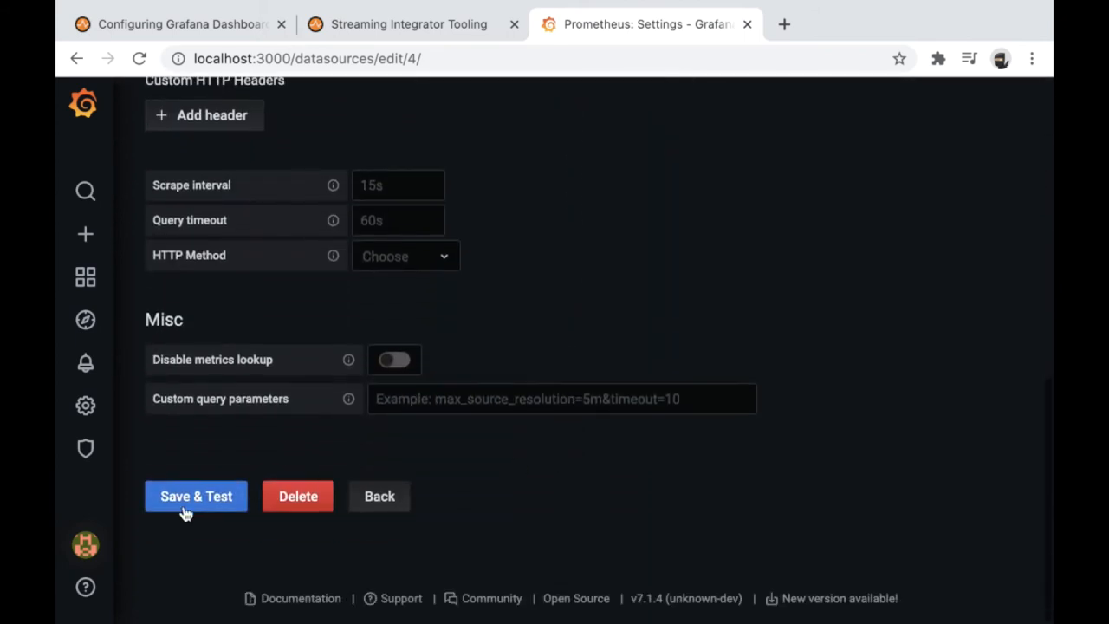
left_click(194, 496)
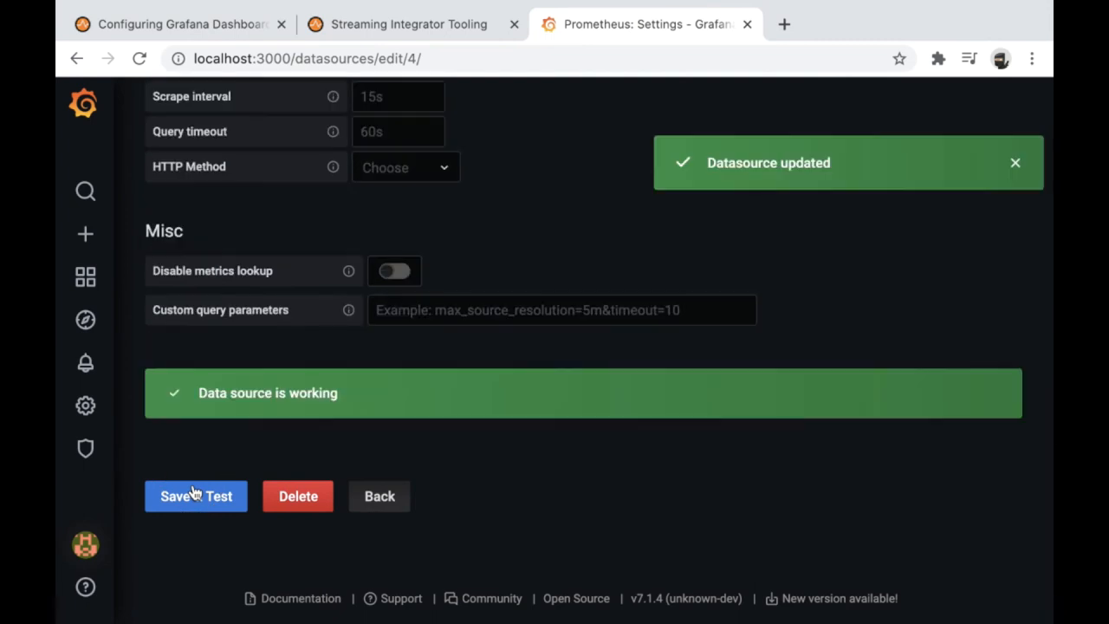
left_click(1015, 163)
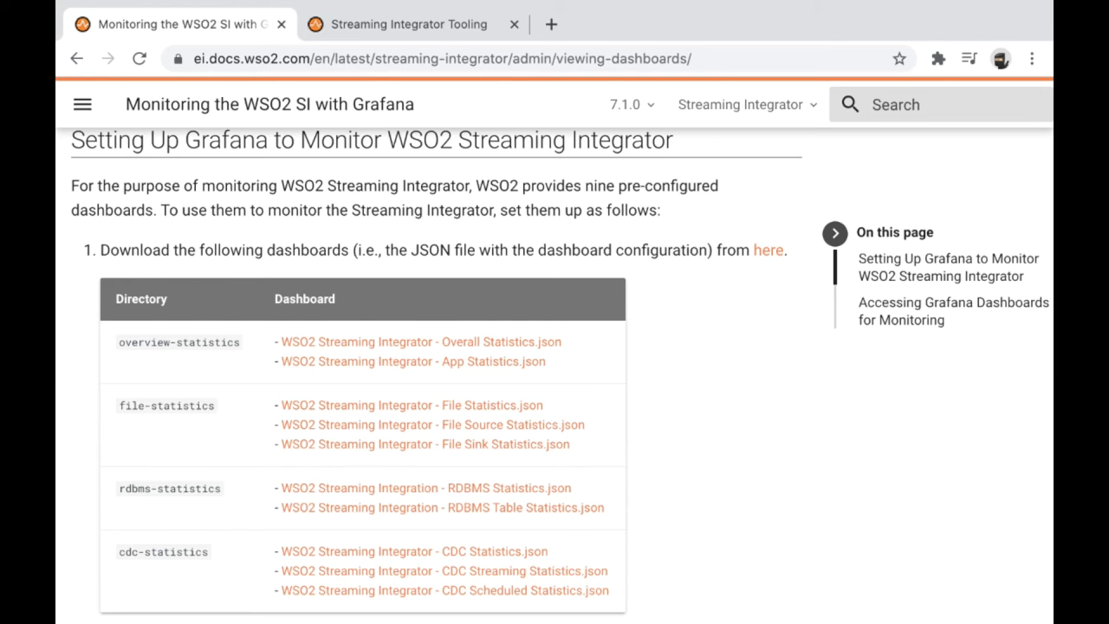
View the Overall Statistics.json dashboard file on GitHub as raw text
left_click(767, 249)
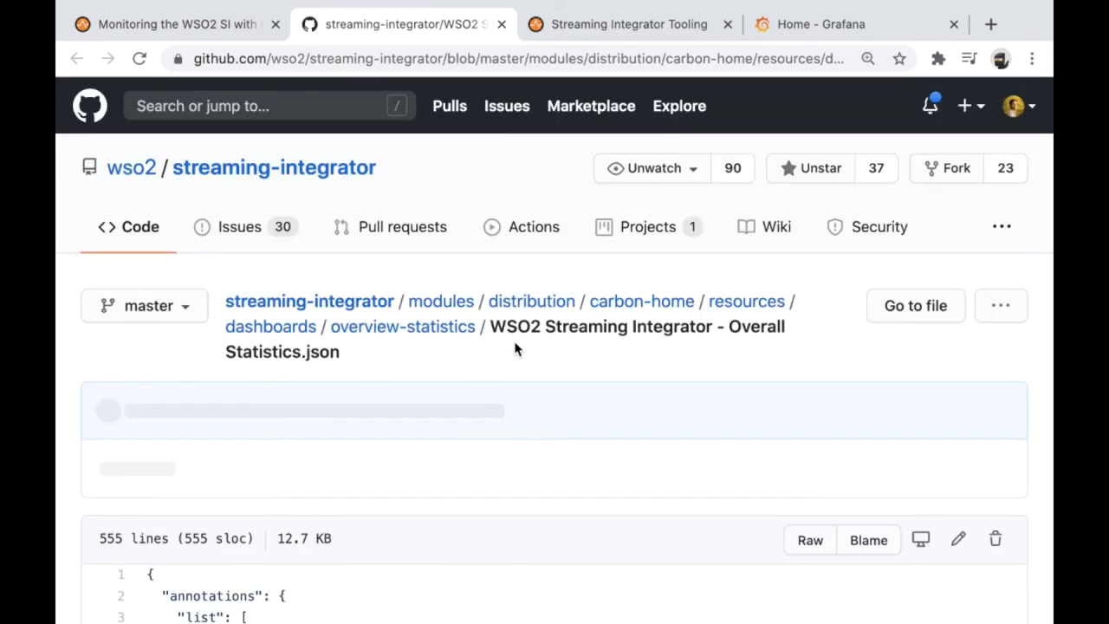
scroll("down", 3)
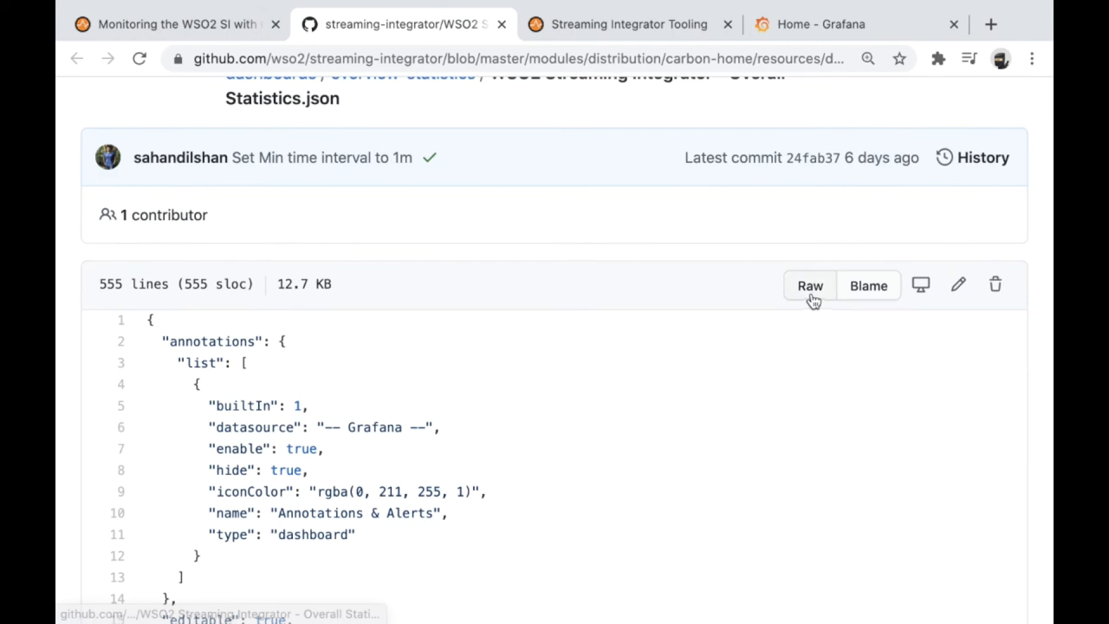
left_click(809, 284)
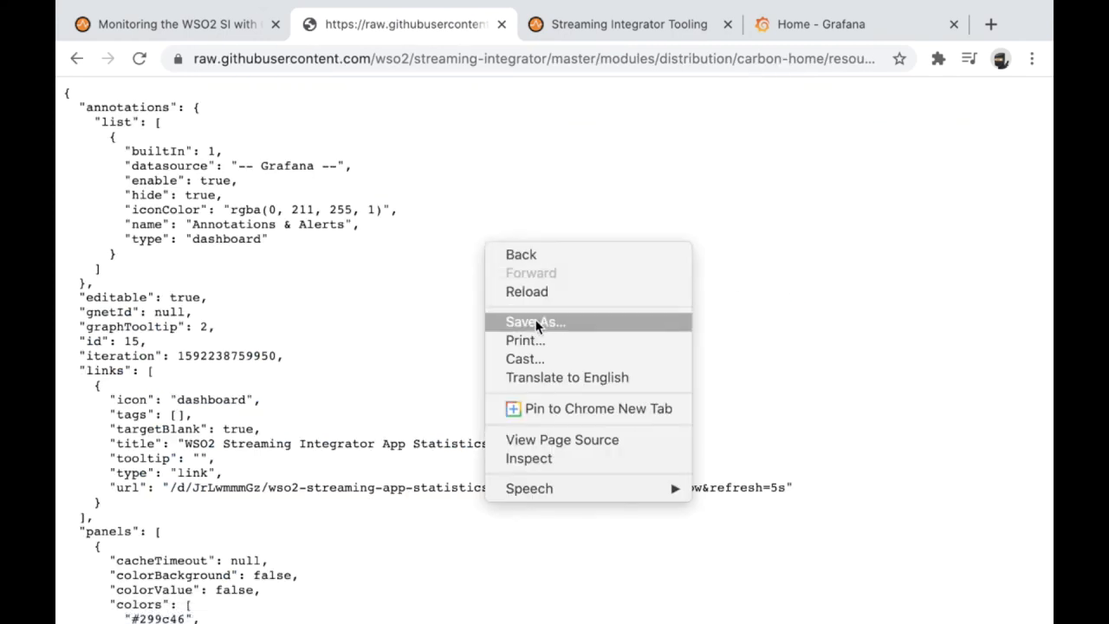
Save the raw Overall Statistics JSON to the Desktop
left_click(533, 320)
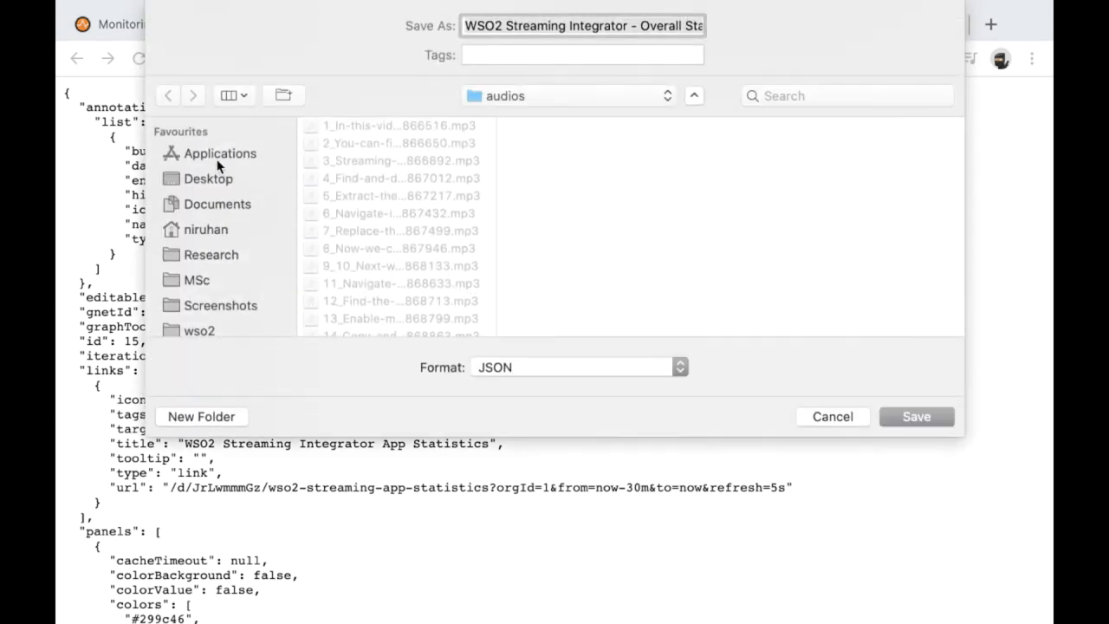
left_click(208, 179)
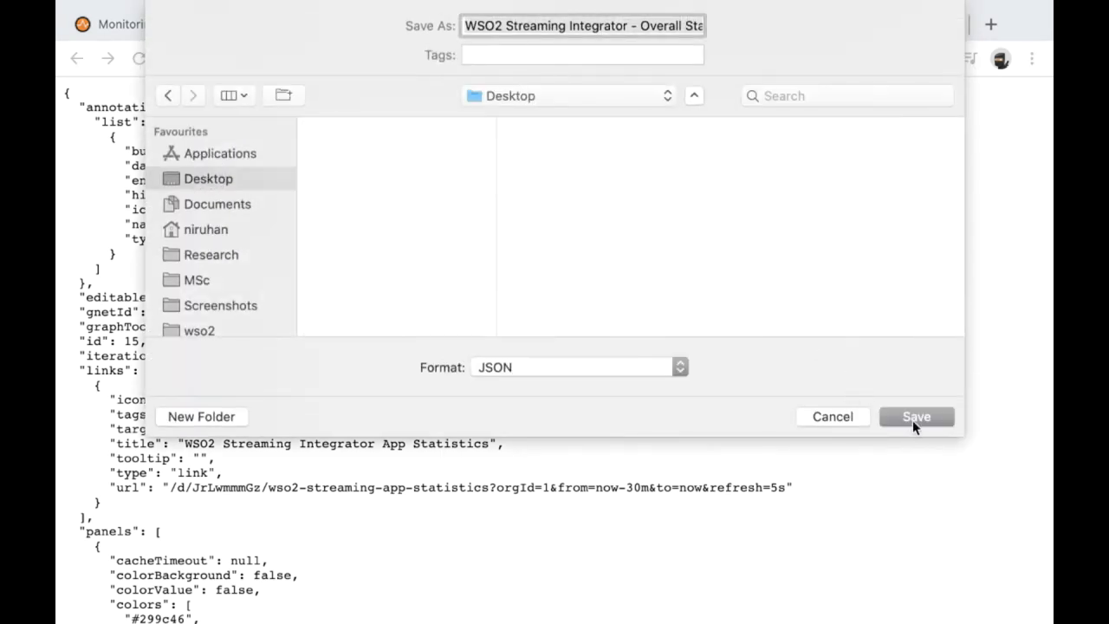
left_click(915, 416)
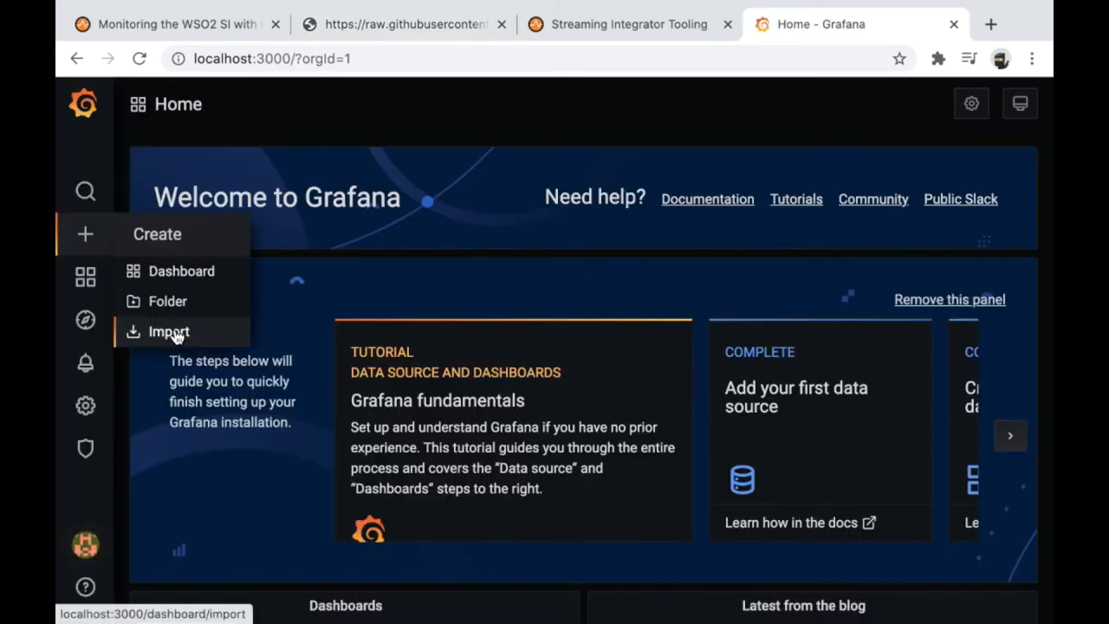
Import the Overall Statistics.json file from the Desktop as a Grafana dashboard
left_click(168, 331)
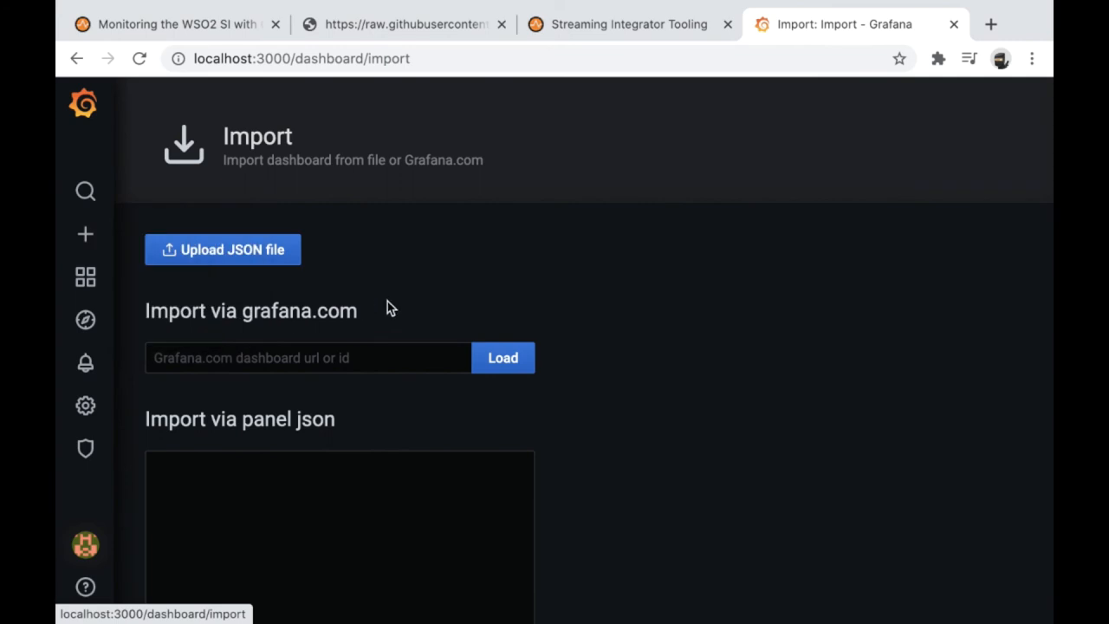
left_click(222, 249)
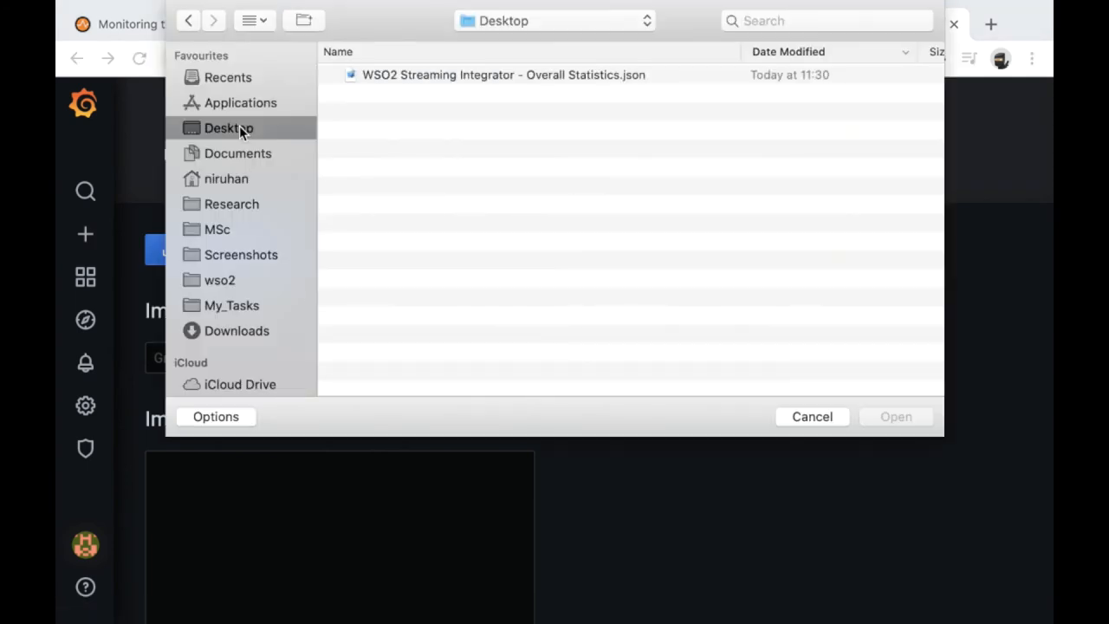
left_click(504, 75)
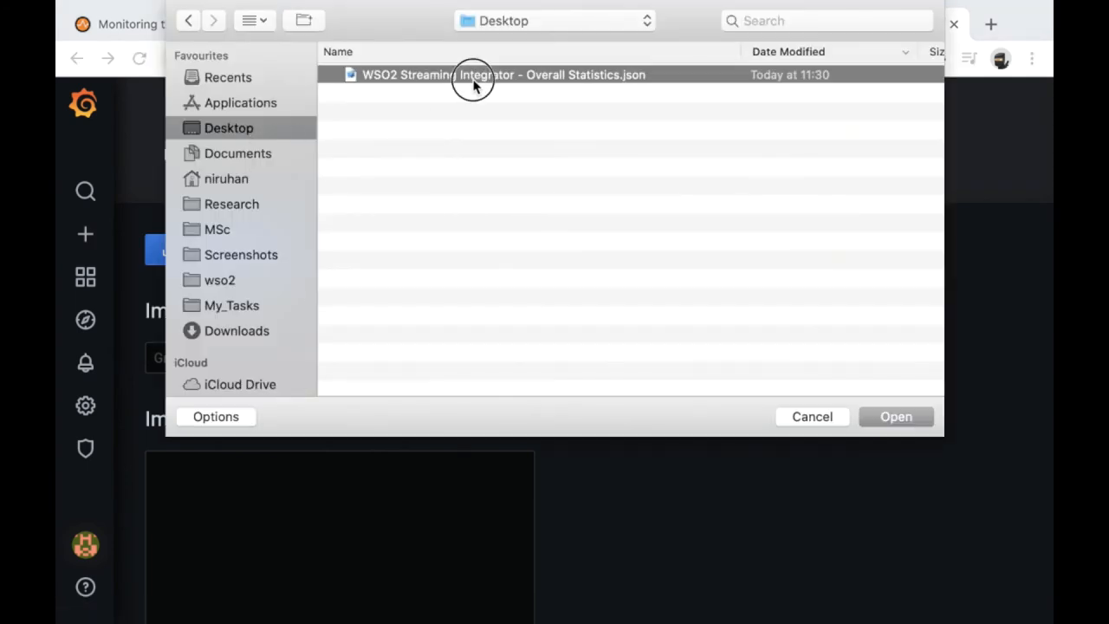
left_click(896, 416)
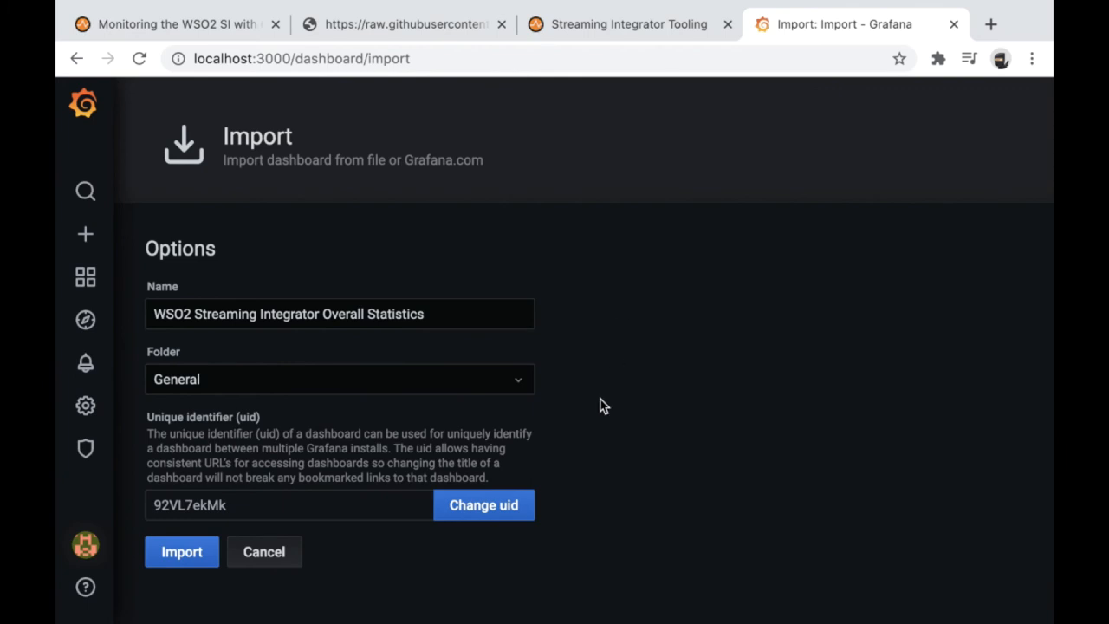
scroll("down", 3)
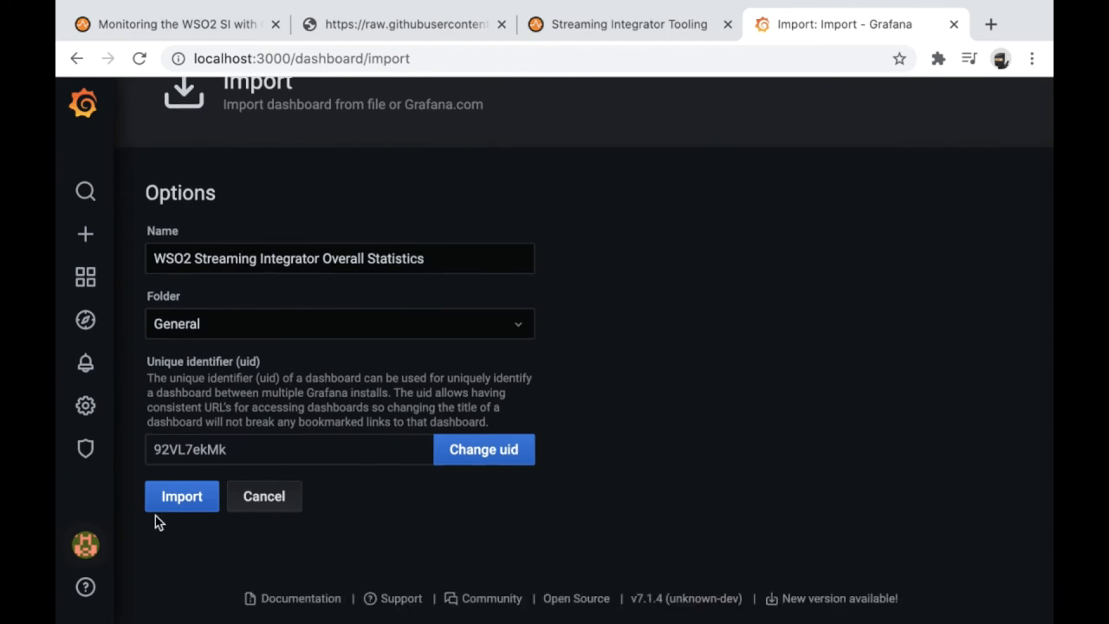
left_click(182, 495)
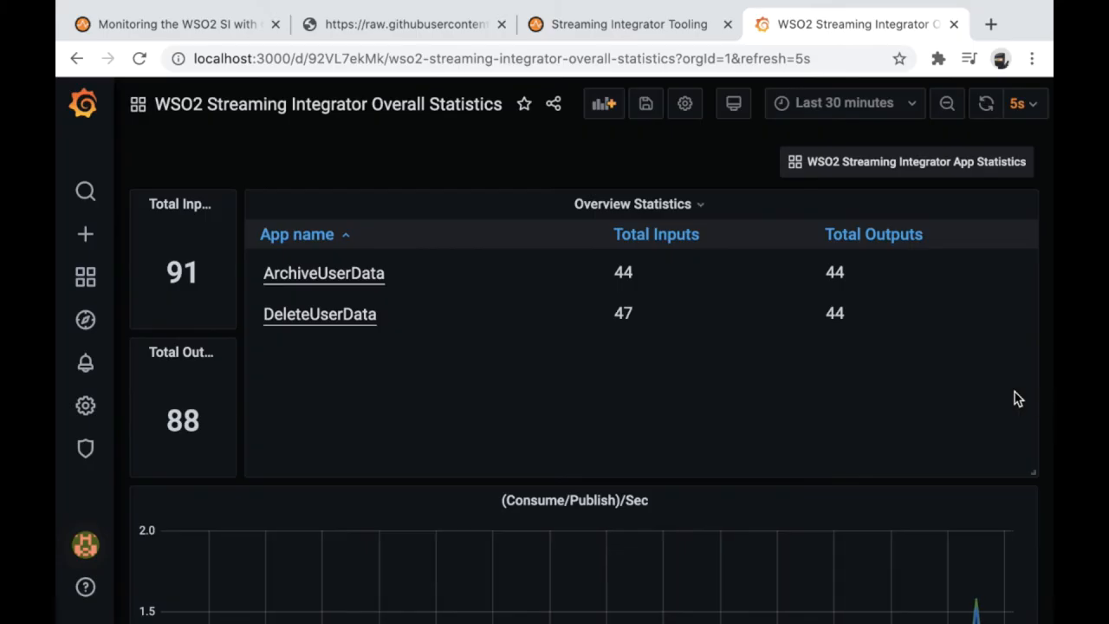
scroll("down", 3)
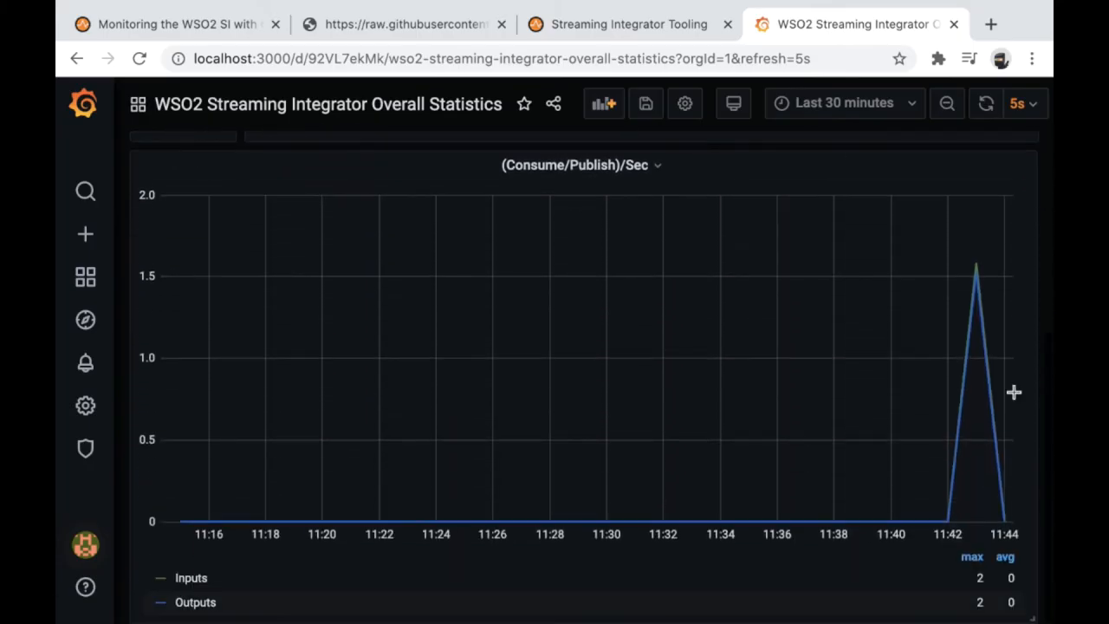
scroll("up", 3)
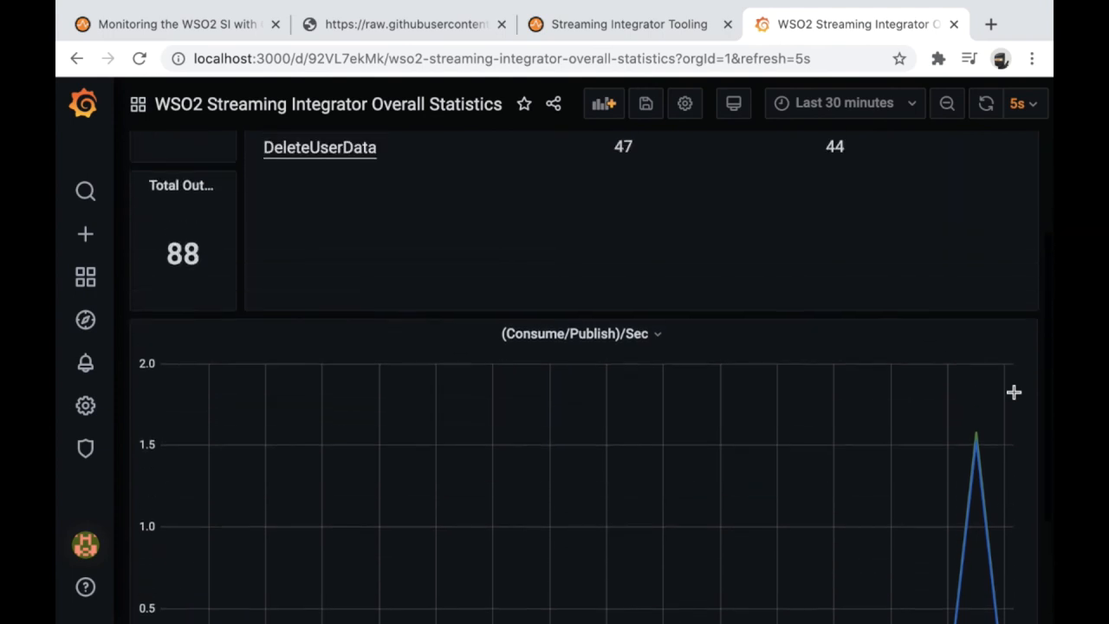
scroll("up", 3)
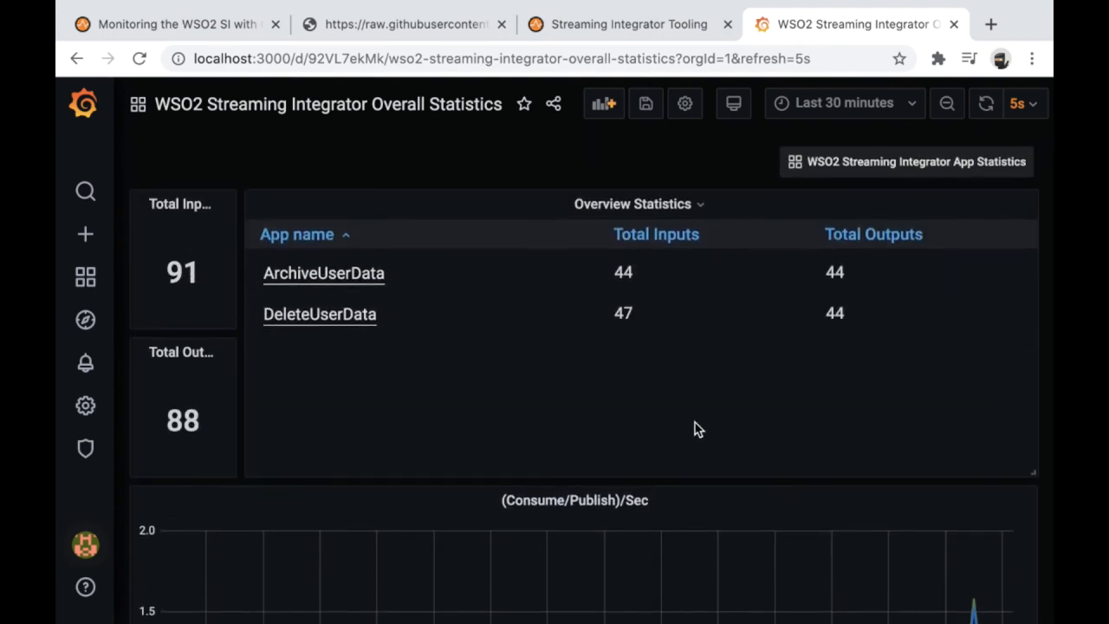
mouse_move(322, 274)
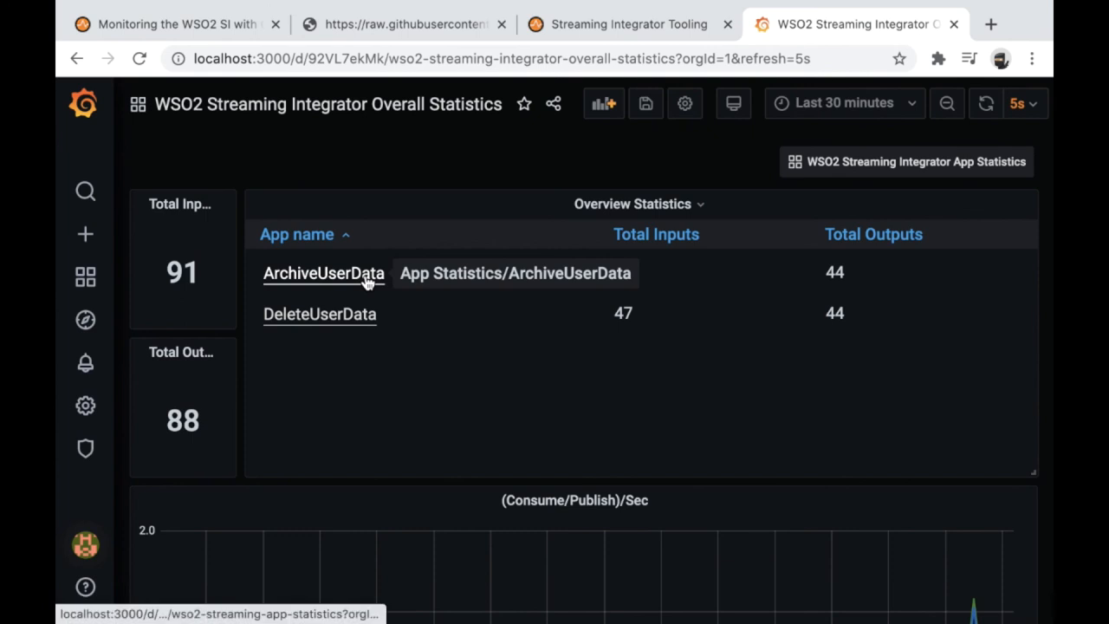
View ArchiveUserData's App Statistics, scrolling through CDC and File sections to RDBMS Statistics
left_click(323, 274)
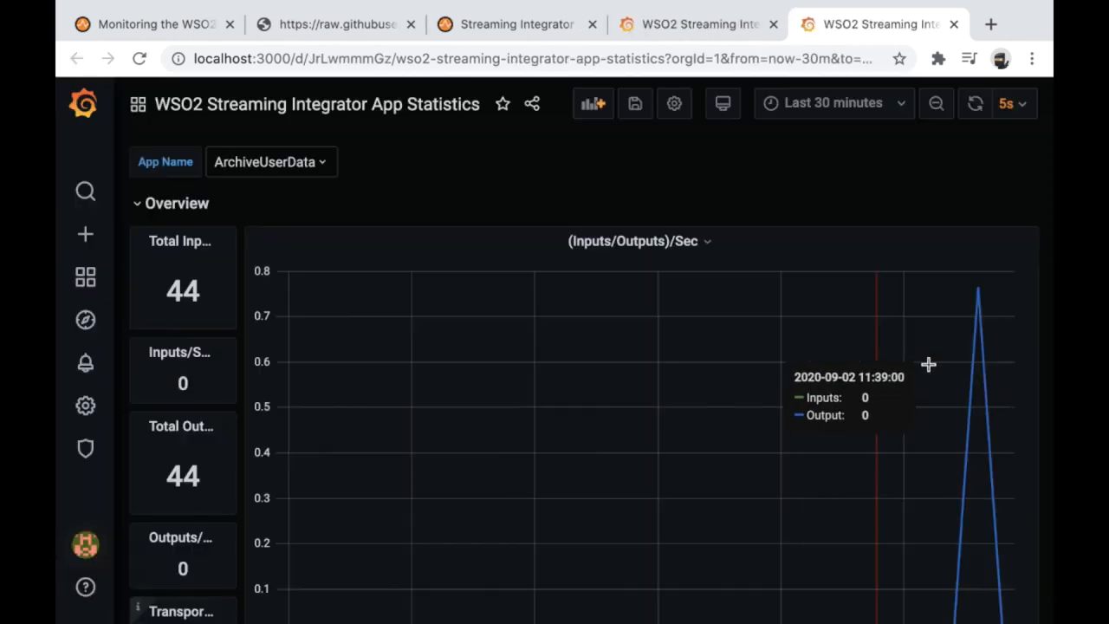
scroll("down", 3)
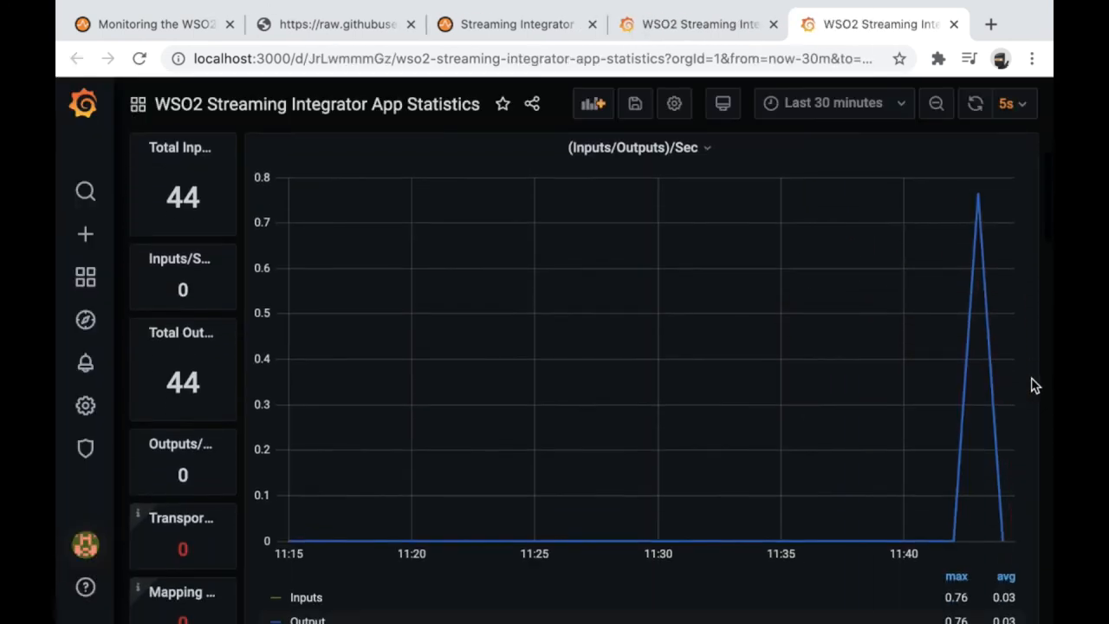
scroll("down", 3)
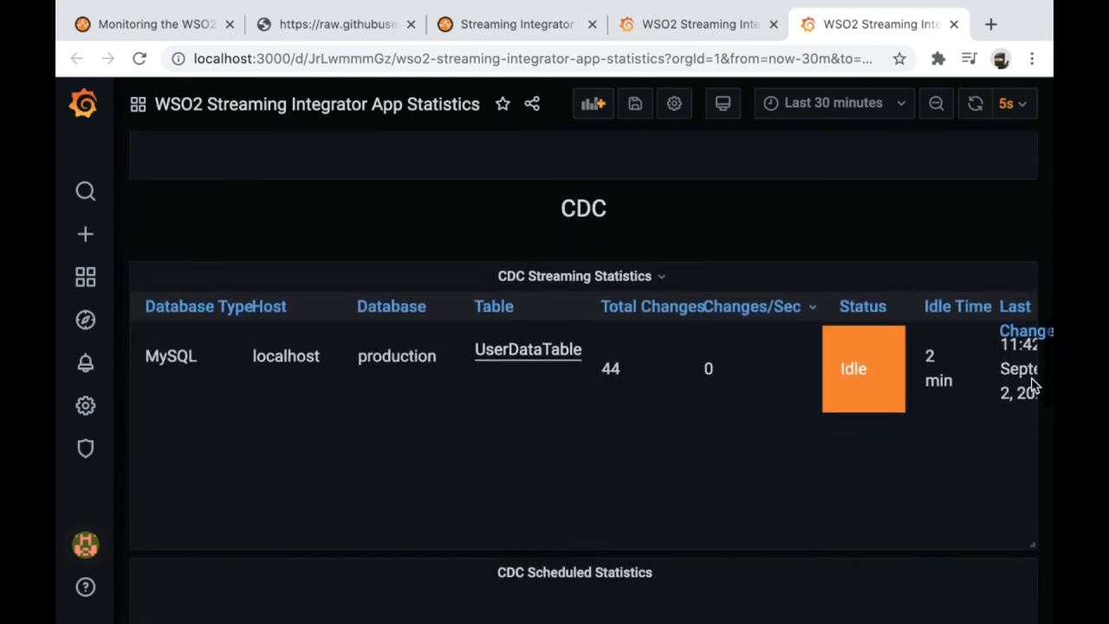
scroll("down", 3)
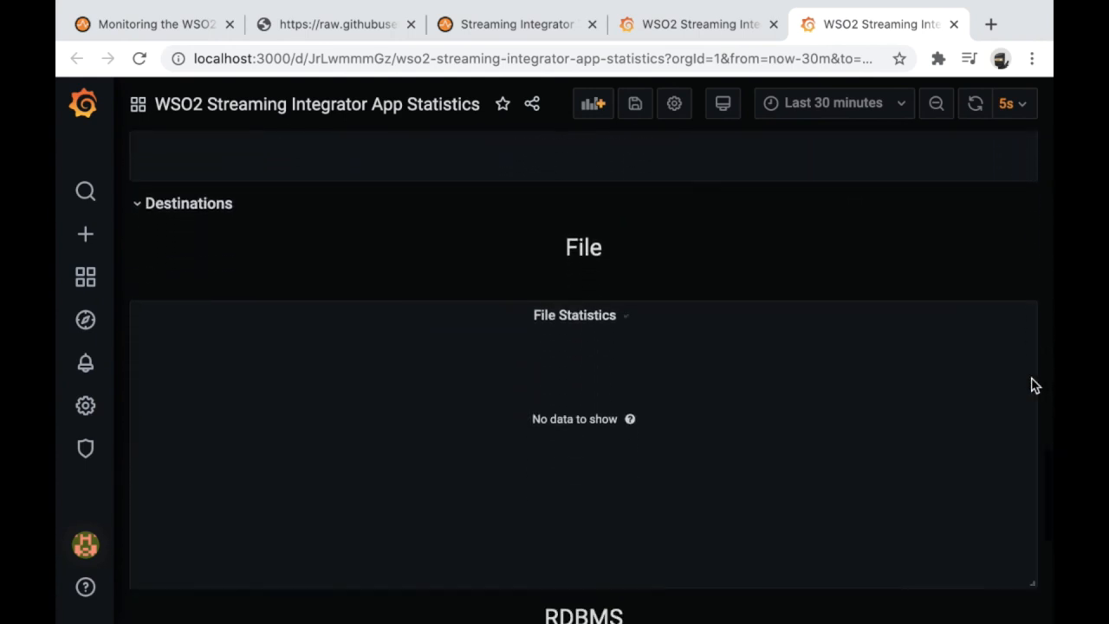
scroll("down", 3)
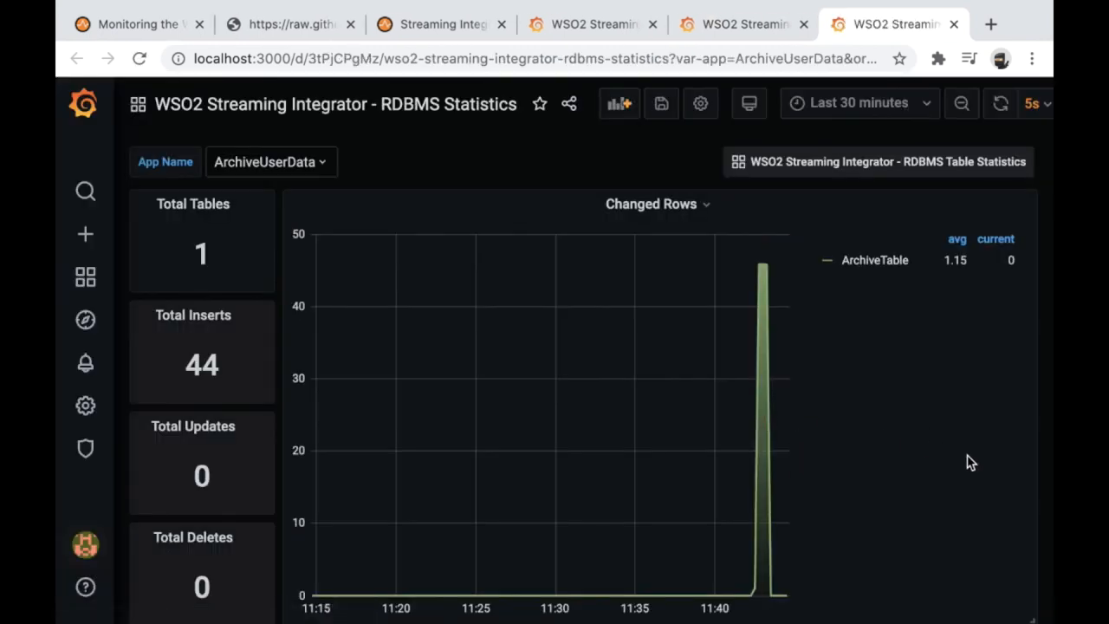
scroll("down", 3)
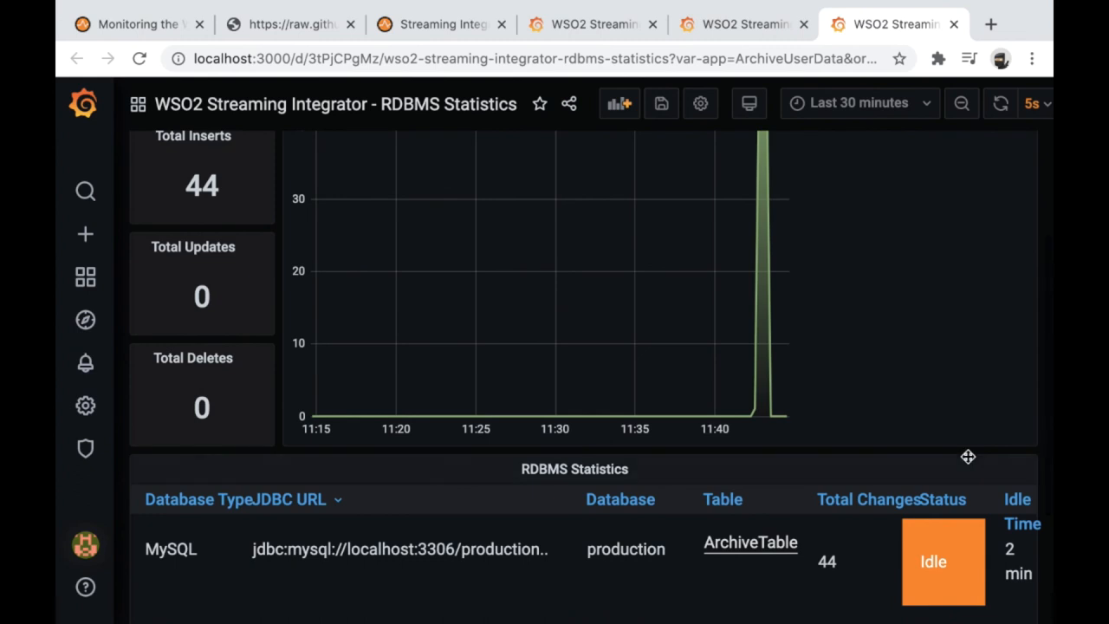